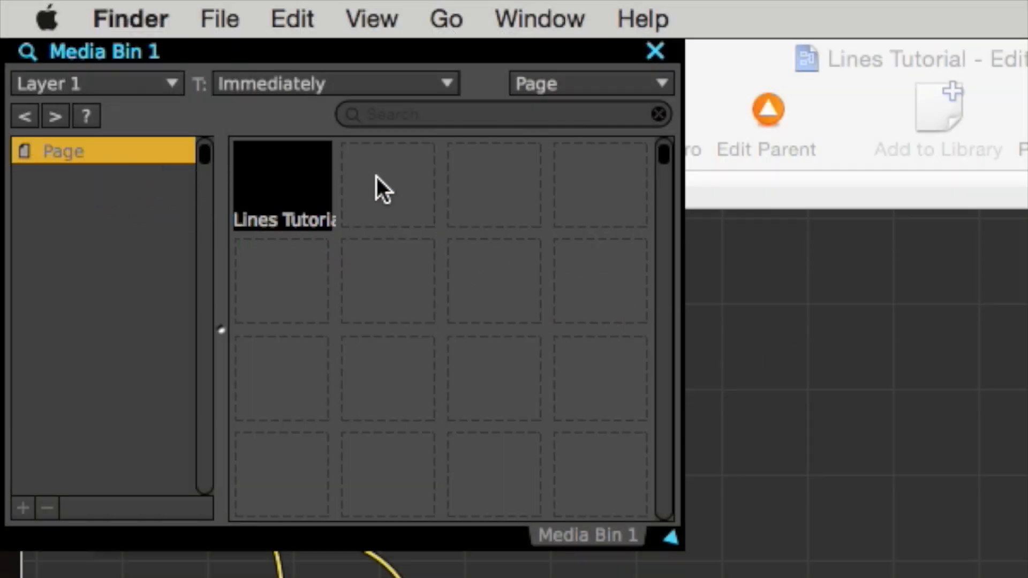
Step: Trigger the Lines Tutorial clip from the Media Bin onto Layer 1
left_click(283, 184)
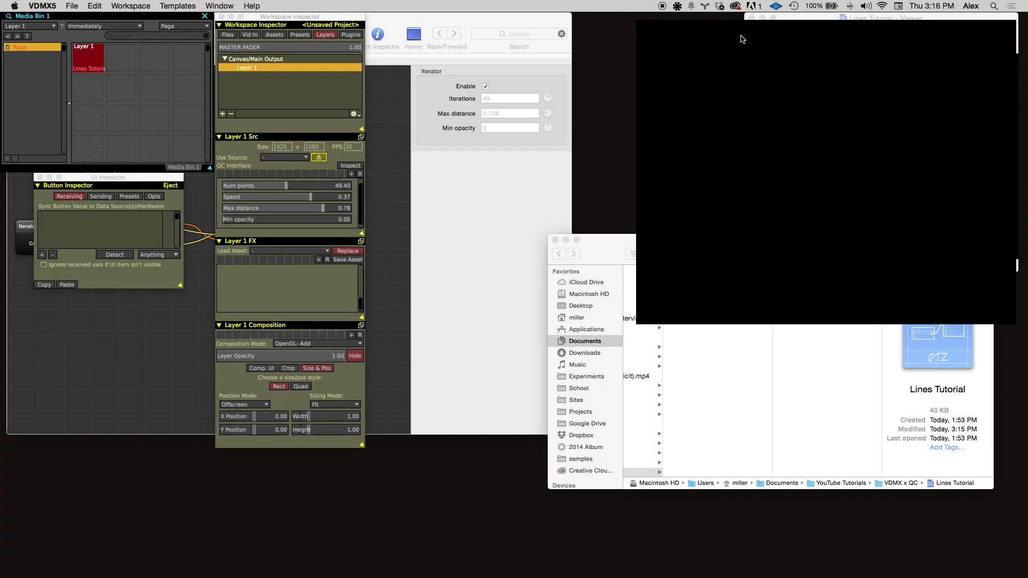
mouse_move(819, 53)
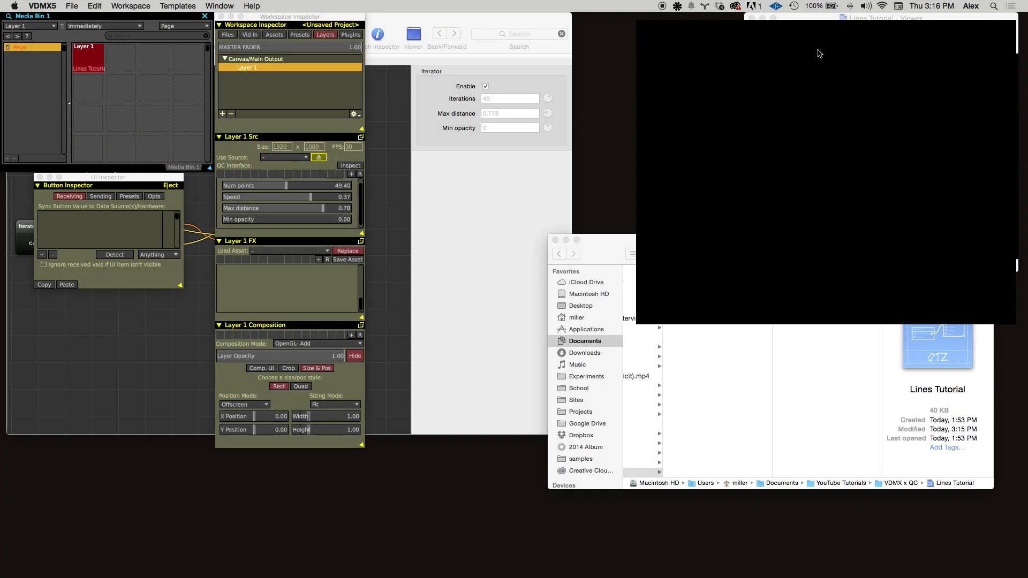
mouse_move(781, 52)
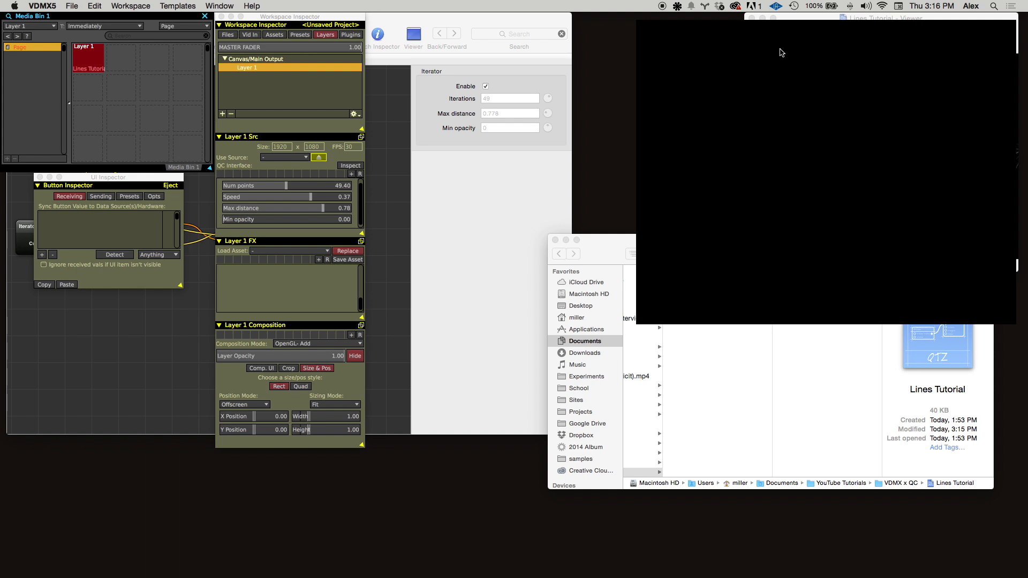
mouse_move(828, 102)
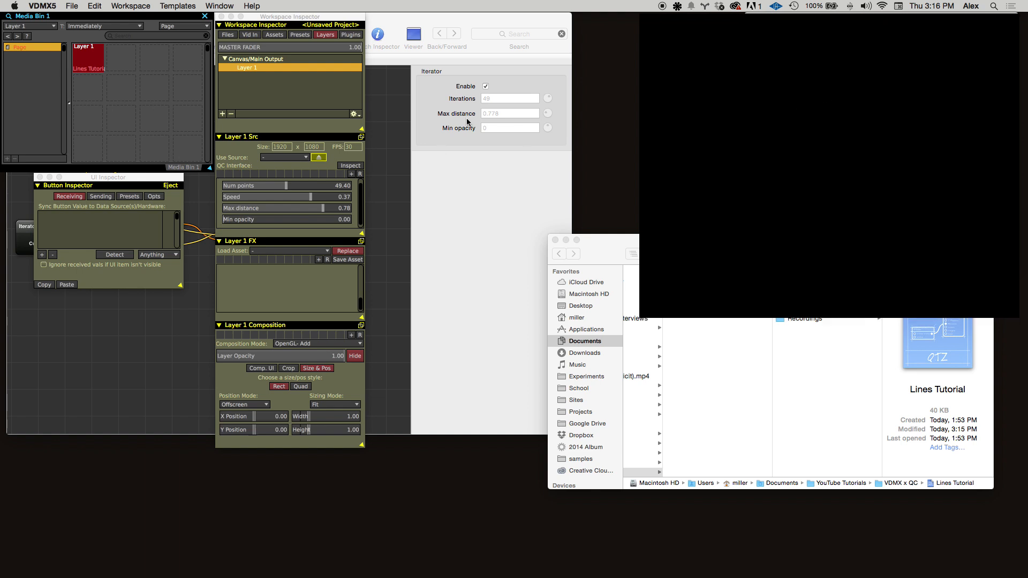
mouse_move(396, 137)
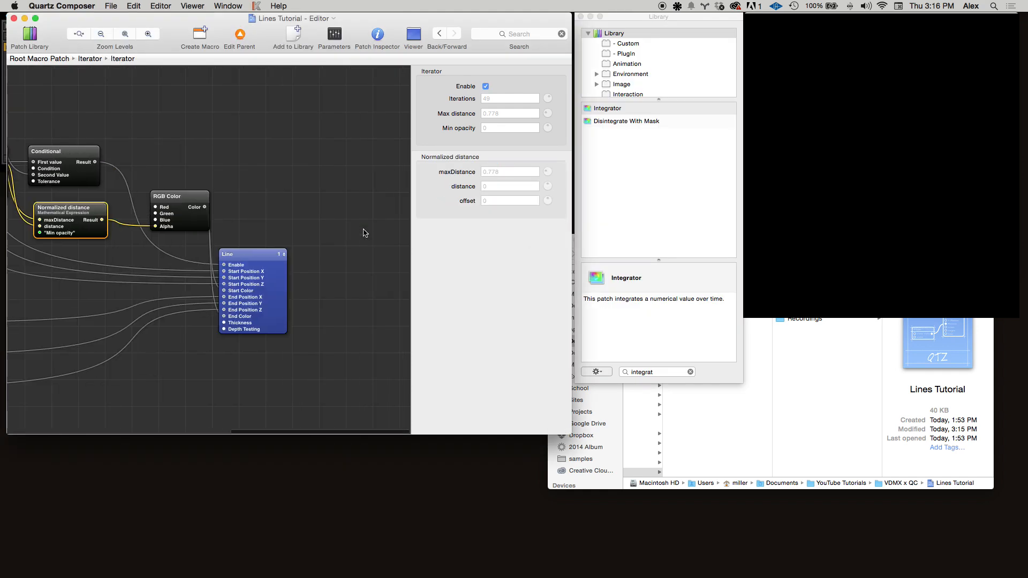
mouse_move(231, 263)
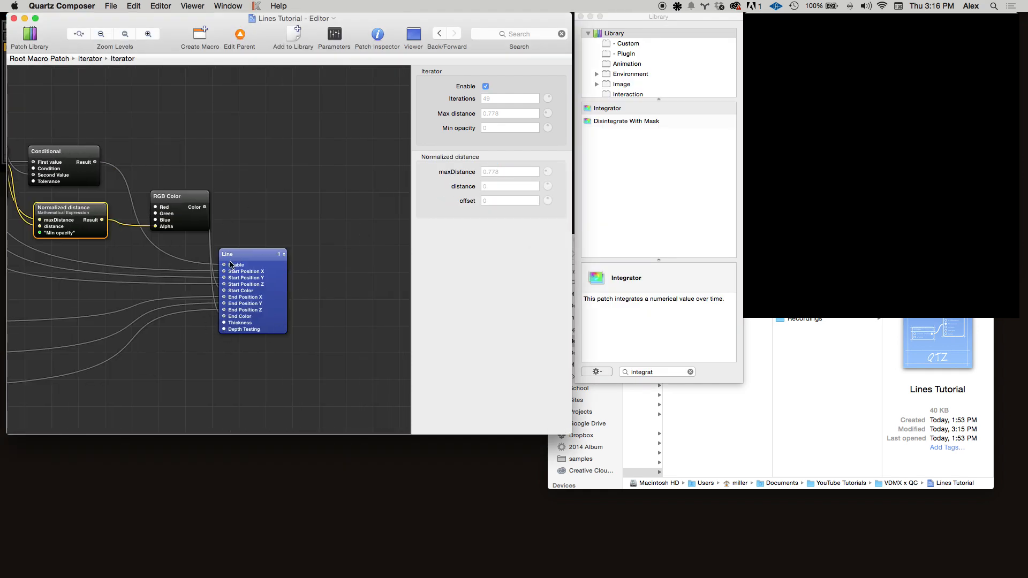
mouse_move(275, 300)
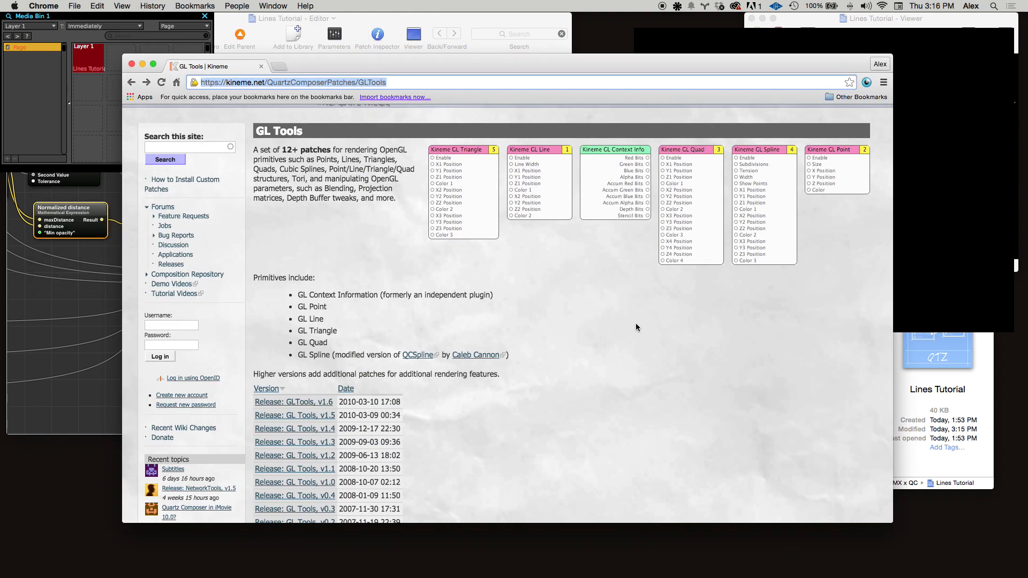
left_click_drag(216, 66, 216, 47)
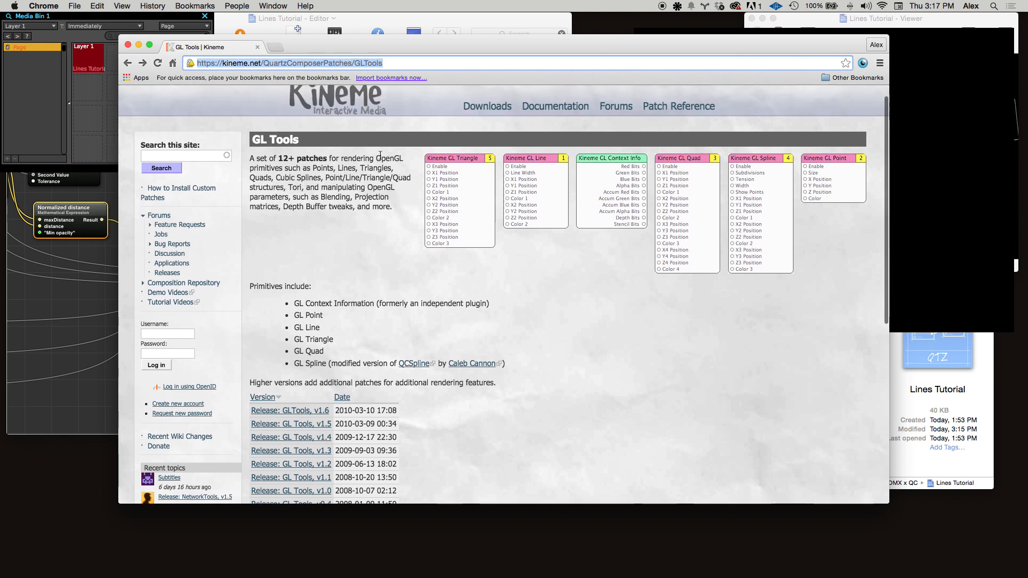
scroll("down", 3)
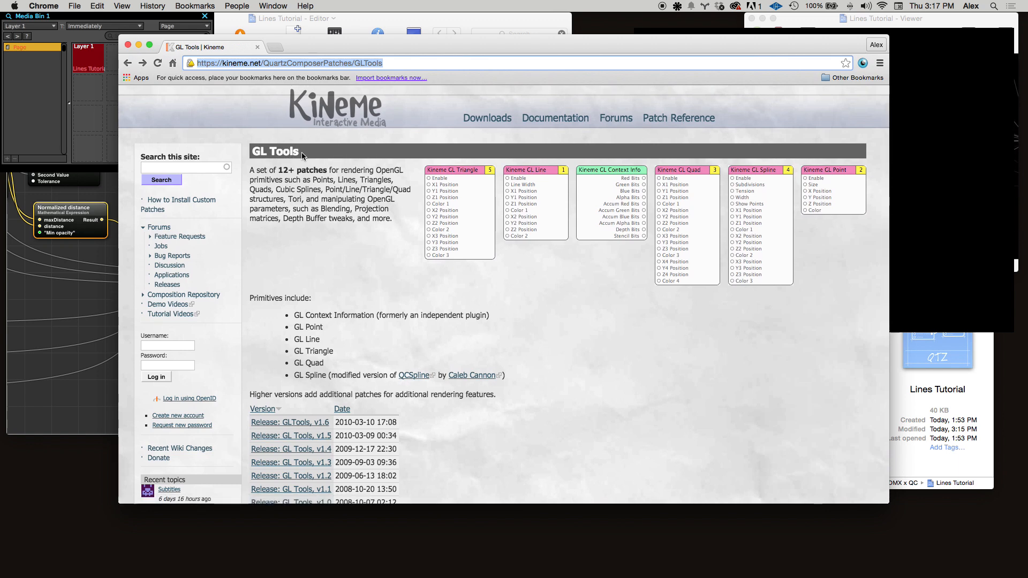
mouse_move(536, 174)
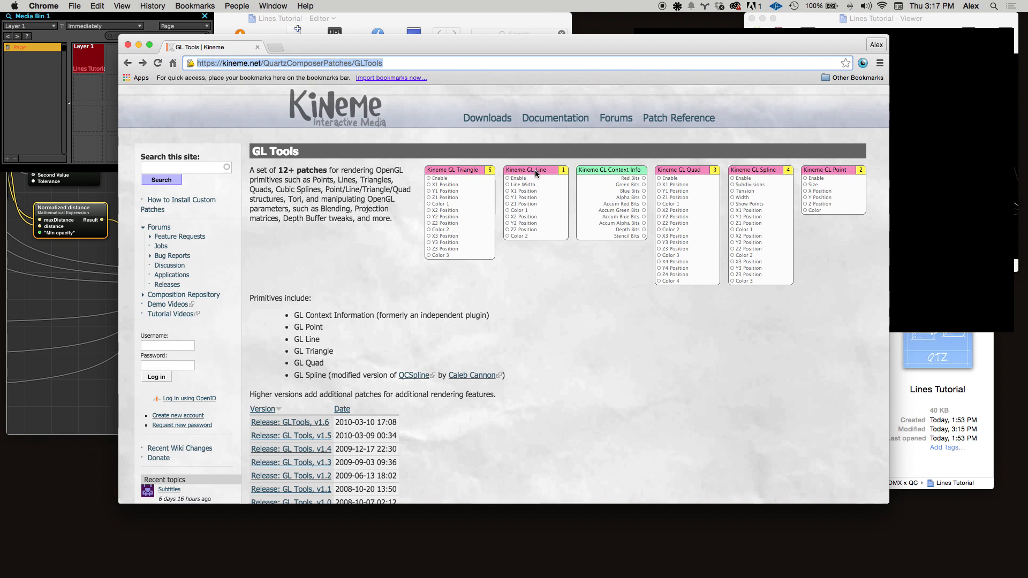
mouse_move(414, 216)
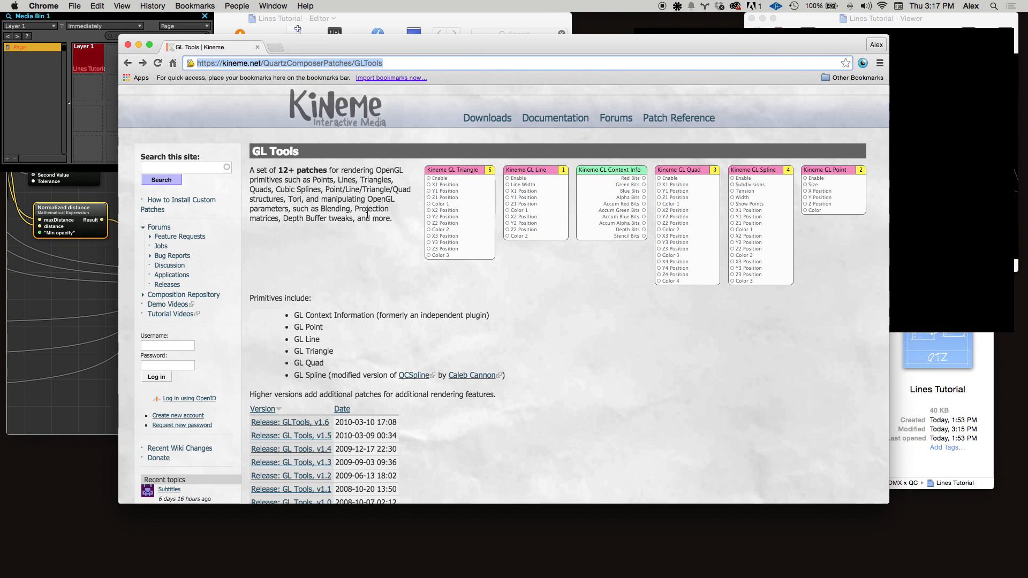
left_click_drag(217, 46, 256, 152)
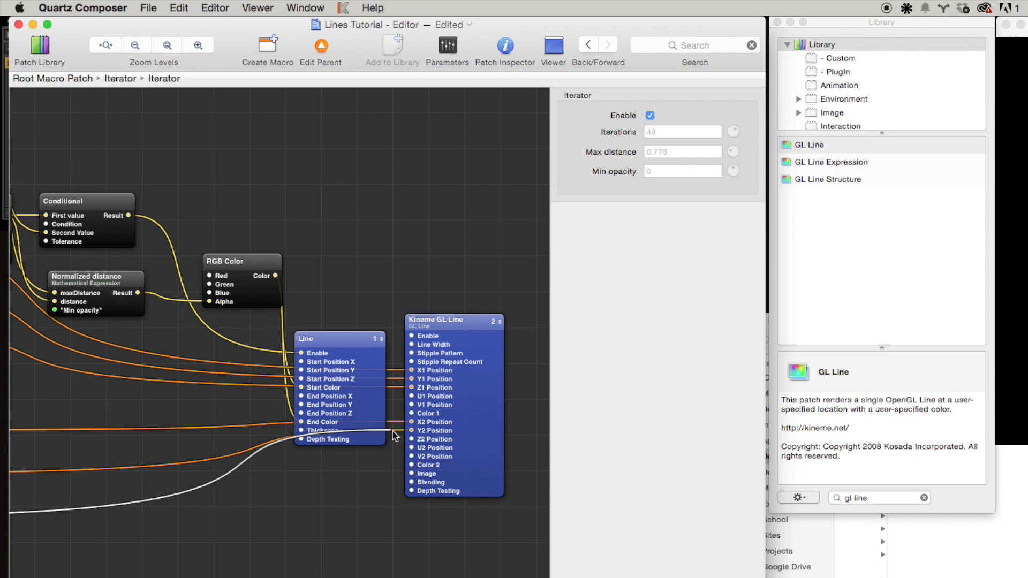
Step: Wire the old Line patch's inputs, including colour, into the Kineme GL Line patch
left_click(452, 322)
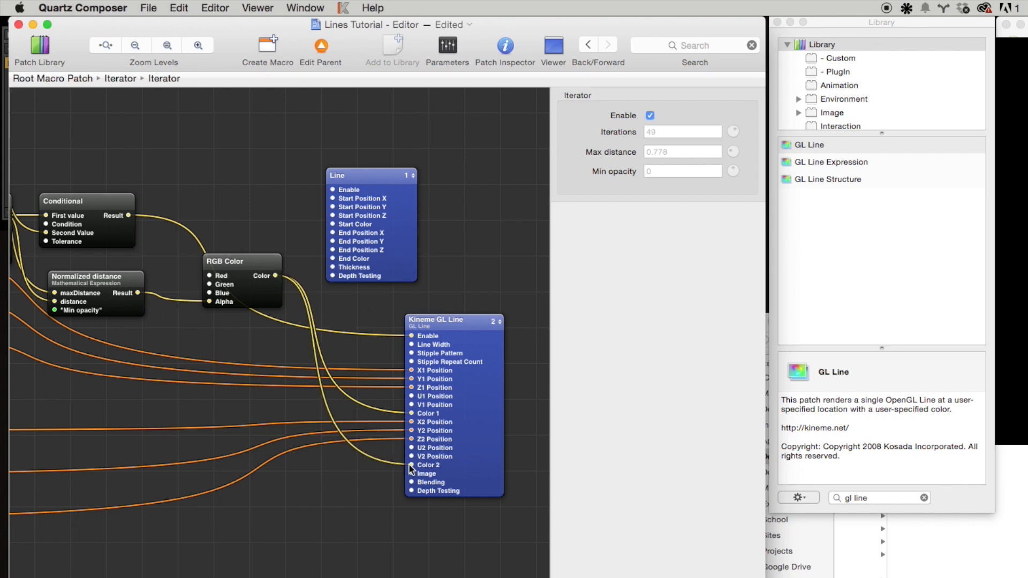
left_click(371, 175)
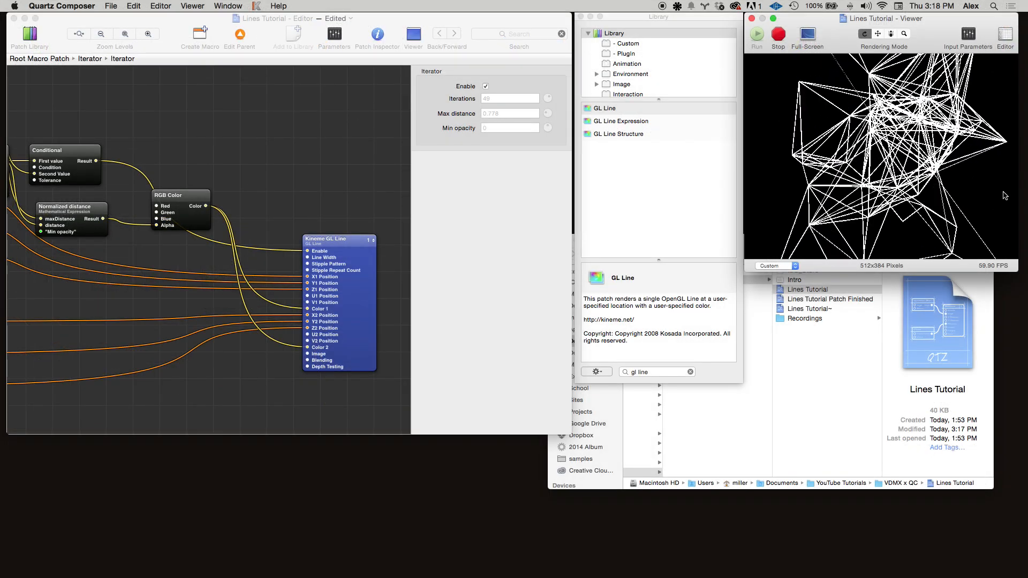
Step: Select the RGB Color patch to view its red, green and blue values of 1
left_click(233, 175)
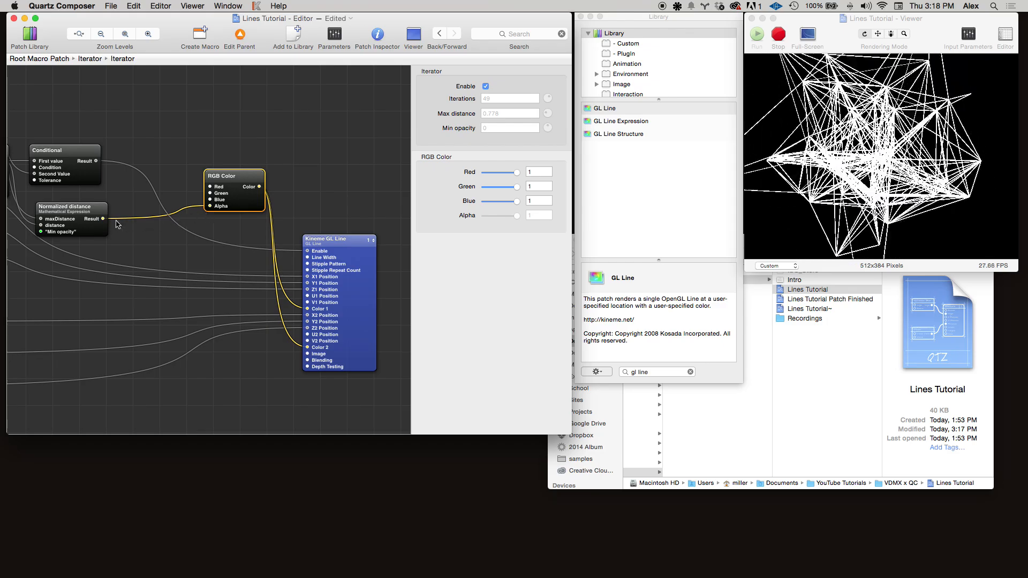
mouse_move(212, 205)
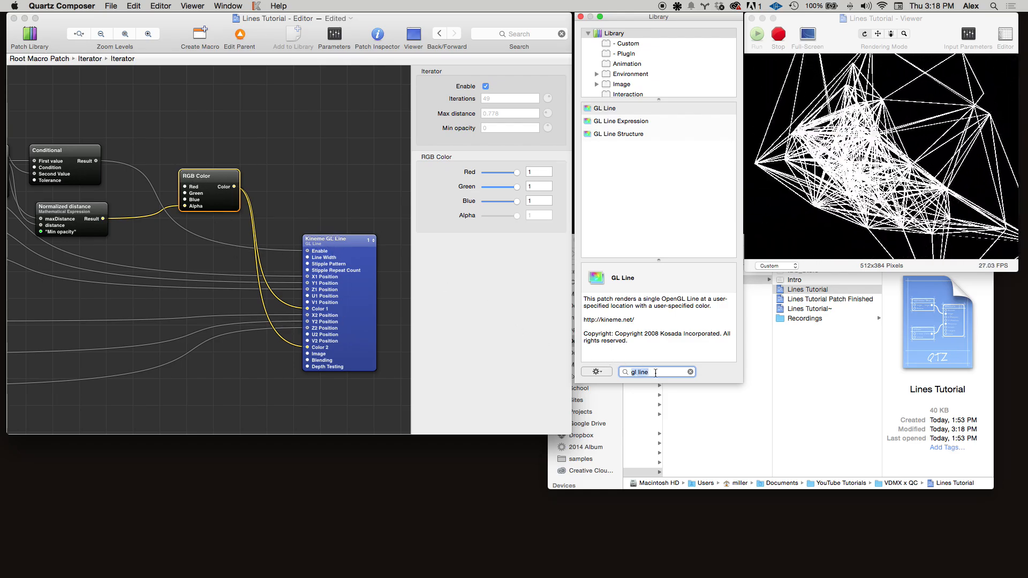
Step: Add an HSL Color patch fed by normalized distance, driving both GL Line colours
type("hsl")
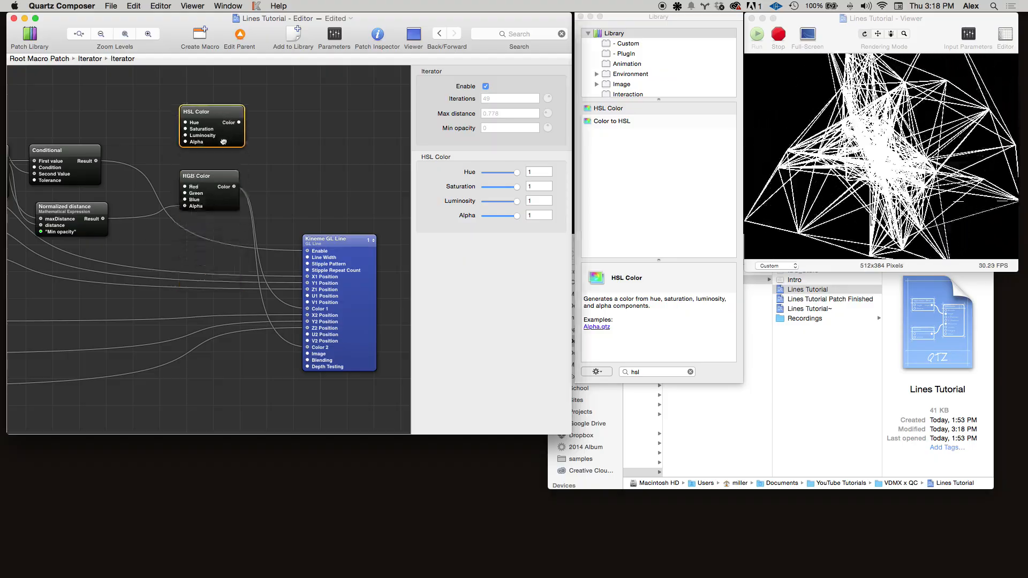
left_click(209, 176)
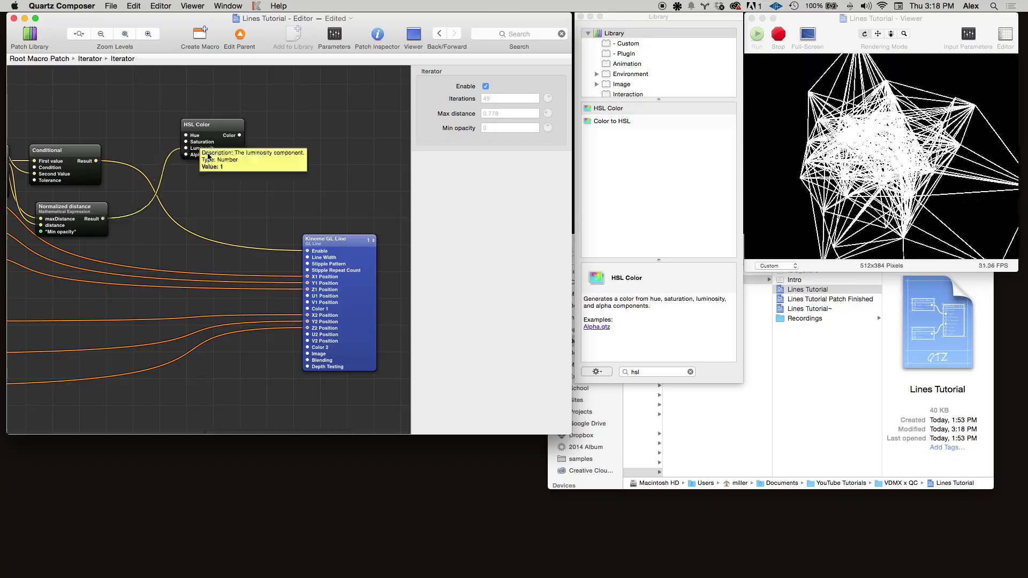
left_click(198, 182)
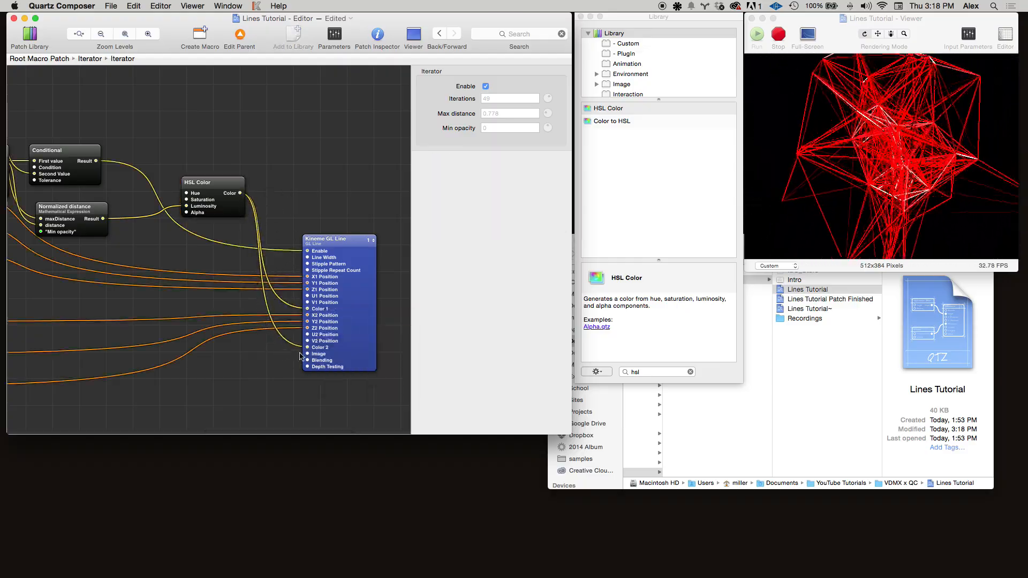
left_click(213, 182)
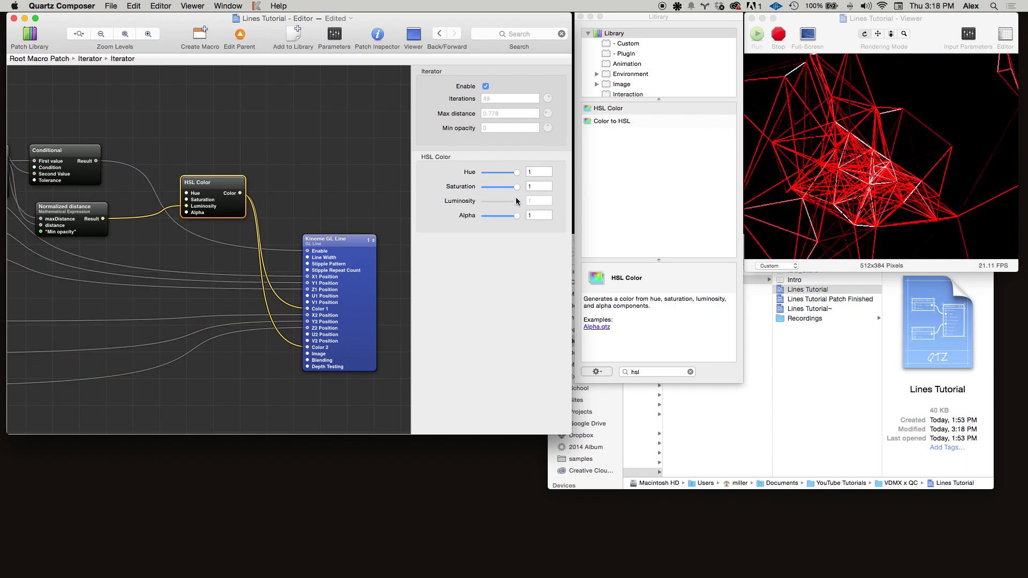
left_click_drag(519, 186, 495, 187)
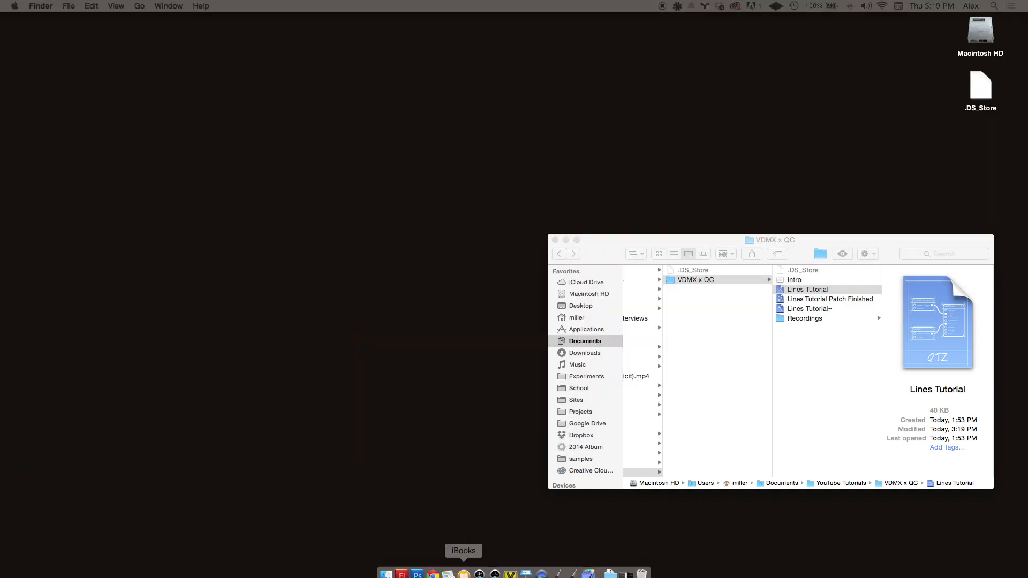
Step: Check the updated white-line output in VDMX, then return to Quartz Composer
left_click(510, 567)
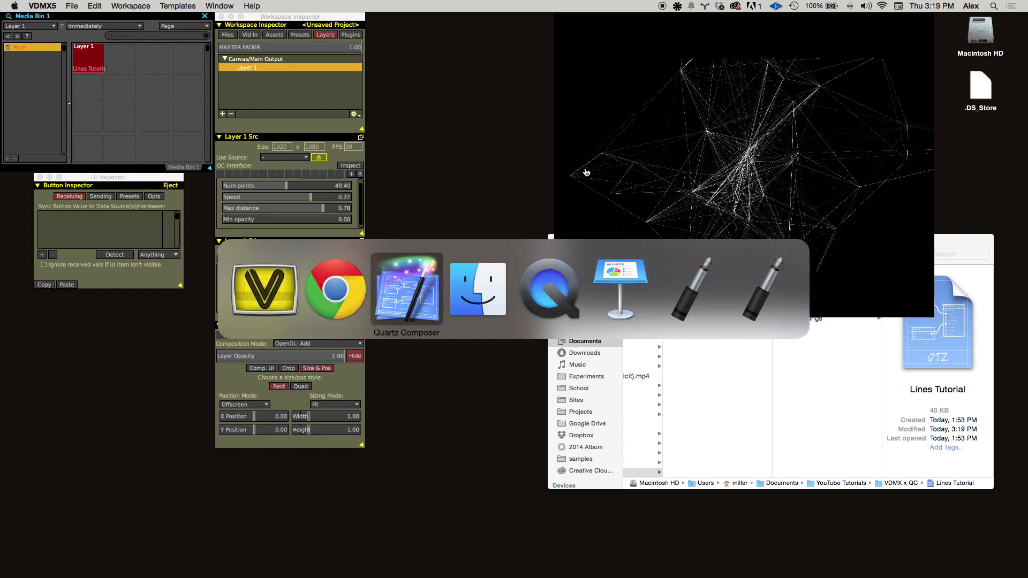
left_click(405, 290)
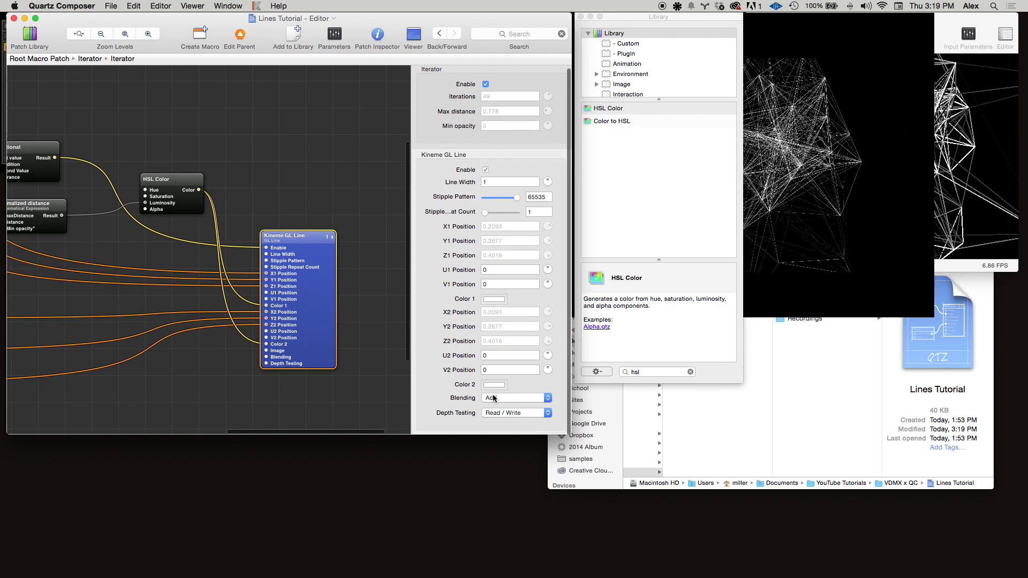
Step: Set the GL Line patch's Line Width to 5
left_click(509, 182)
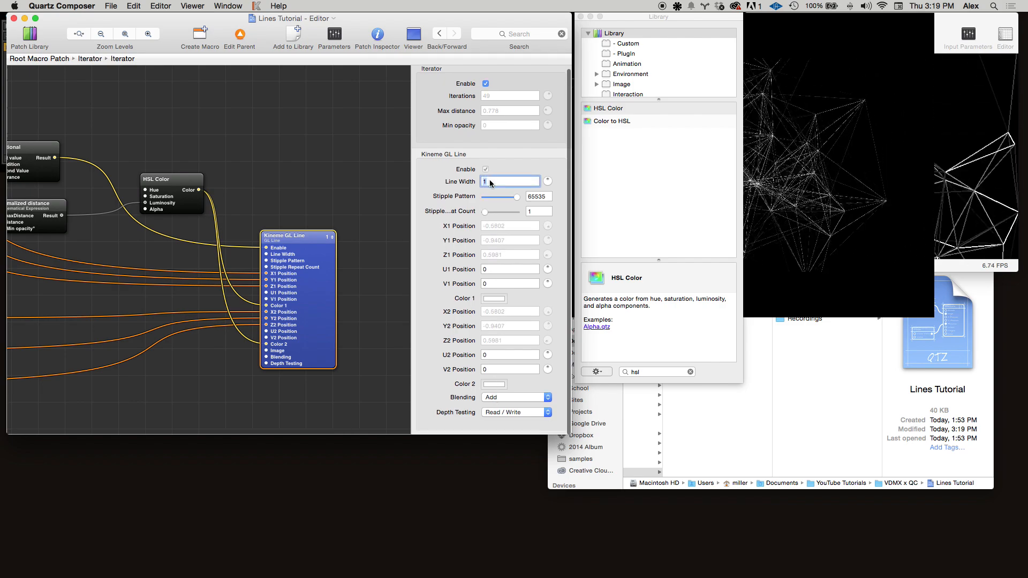
type("5")
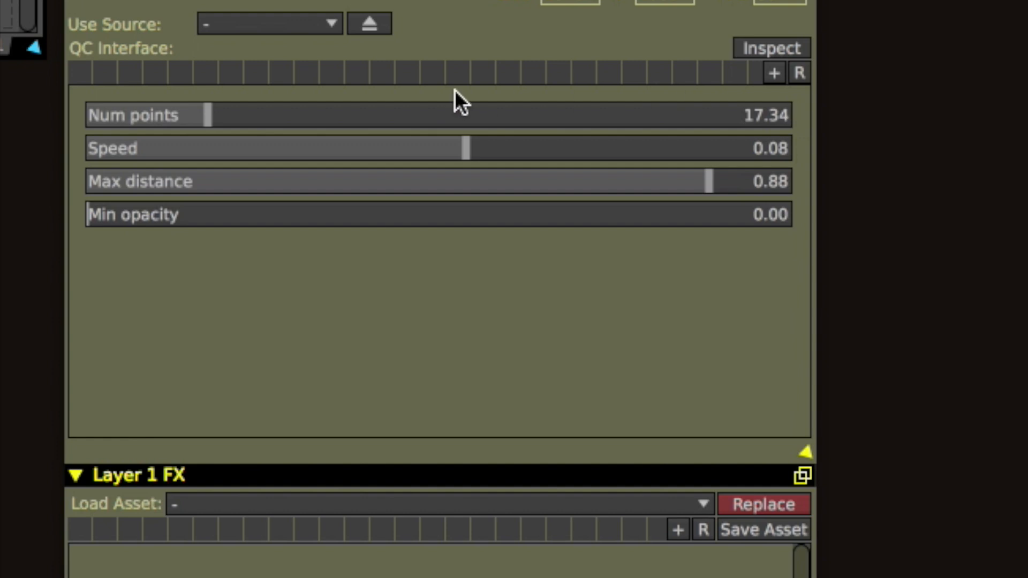
mouse_move(659, 125)
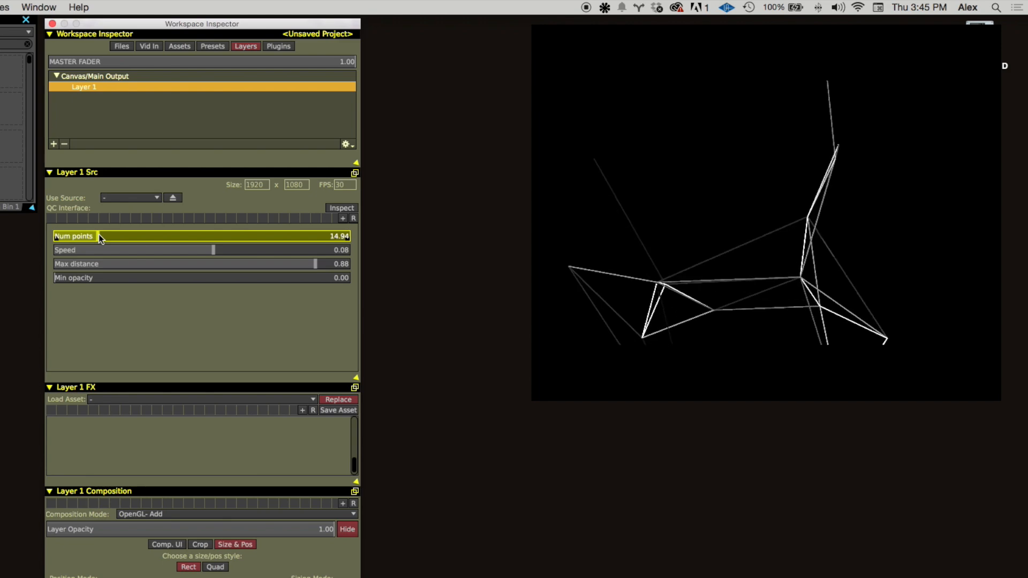
Step: Raise Num points to about 25, then lower it to about 16
left_click_drag(99, 236, 135, 236)
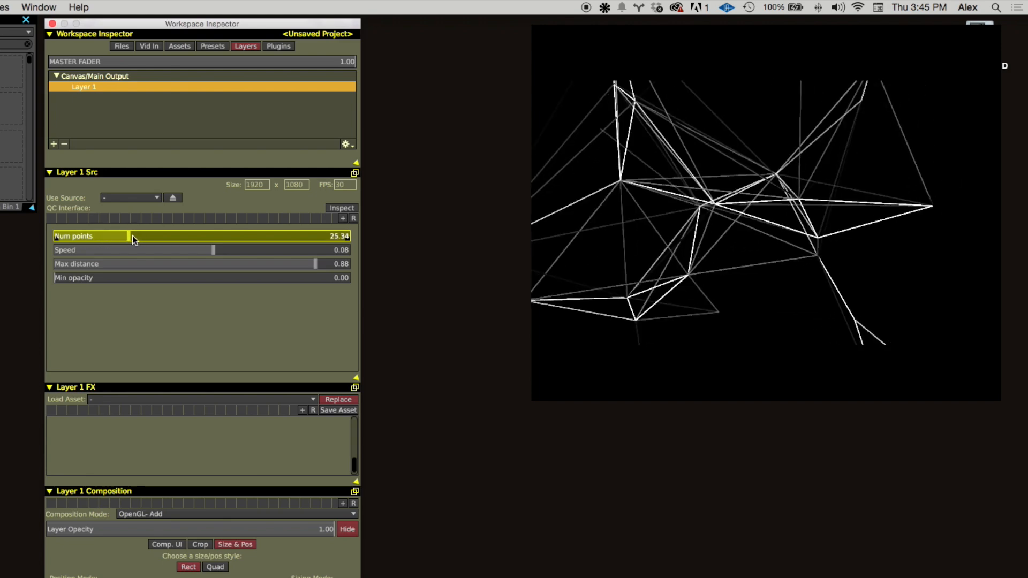
left_click_drag(131, 236, 85, 236)
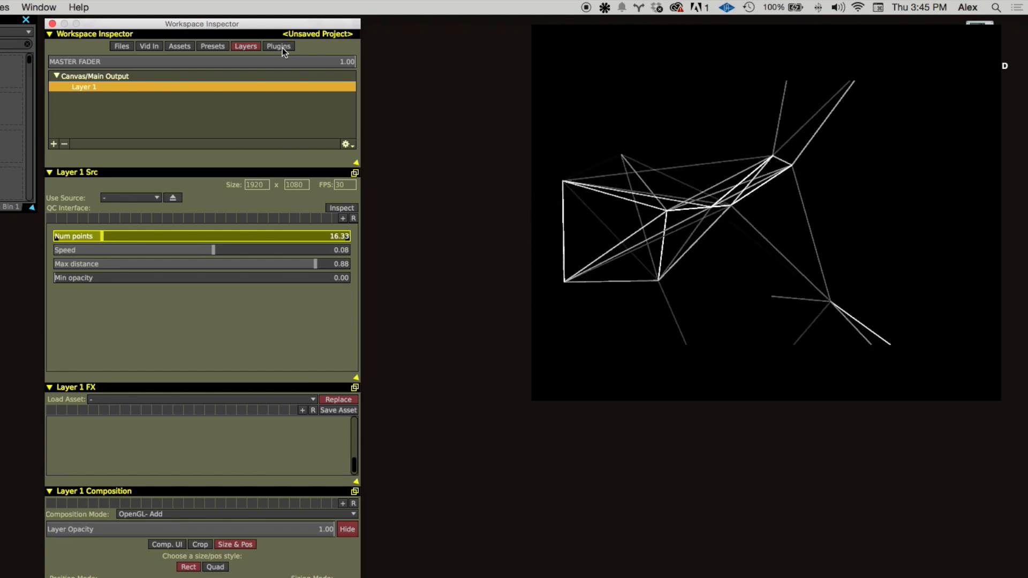
Step: Set the Audio Analysis input device to Soundflower (64ch) and move the panel aside
left_click(277, 46)
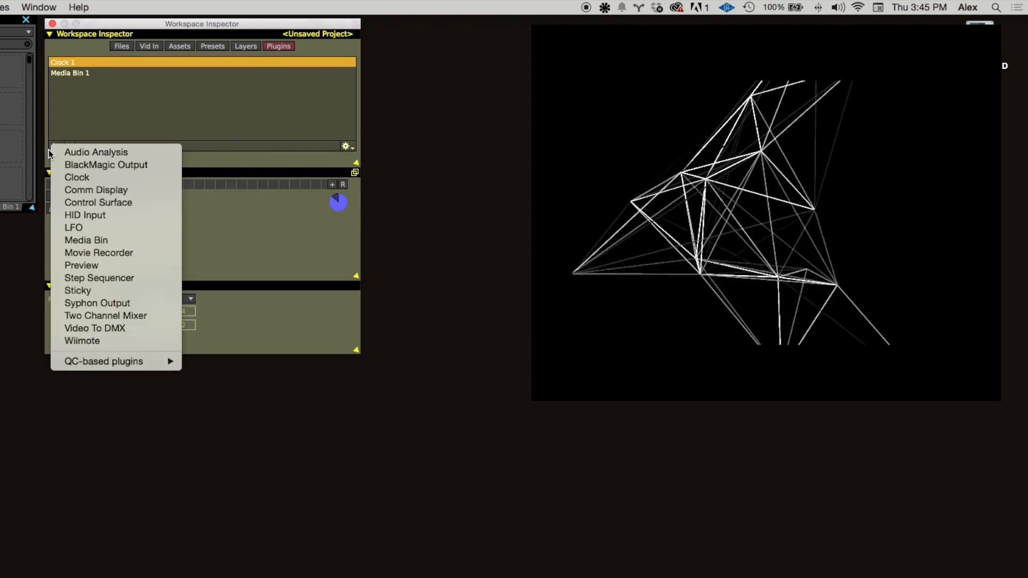
left_click(96, 152)
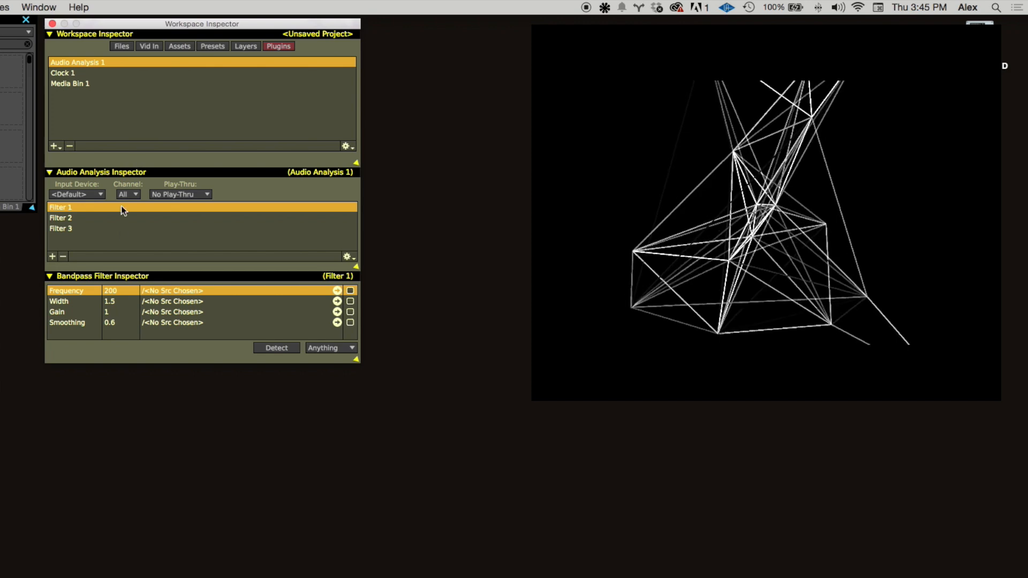
left_click(75, 194)
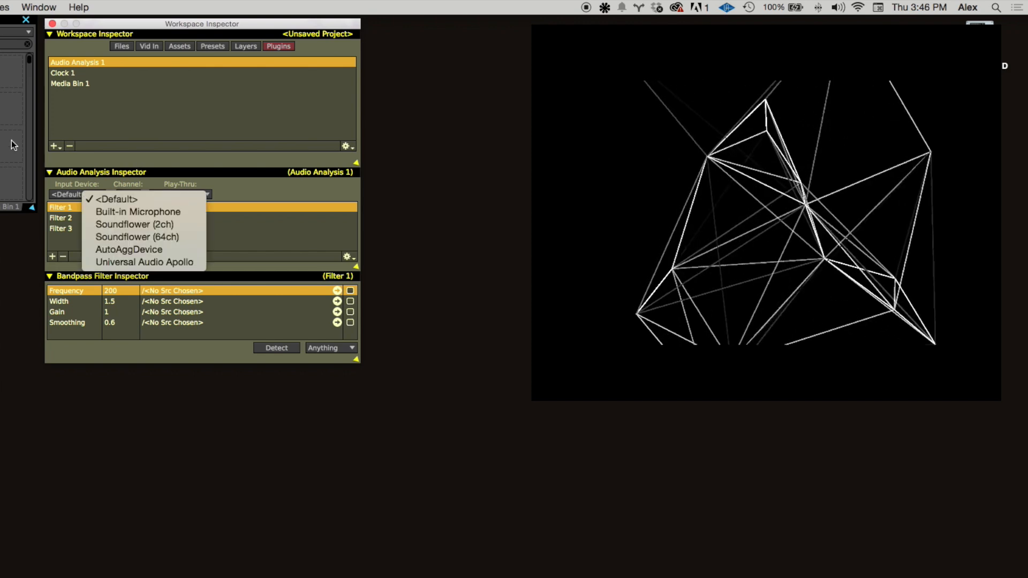
left_click(137, 236)
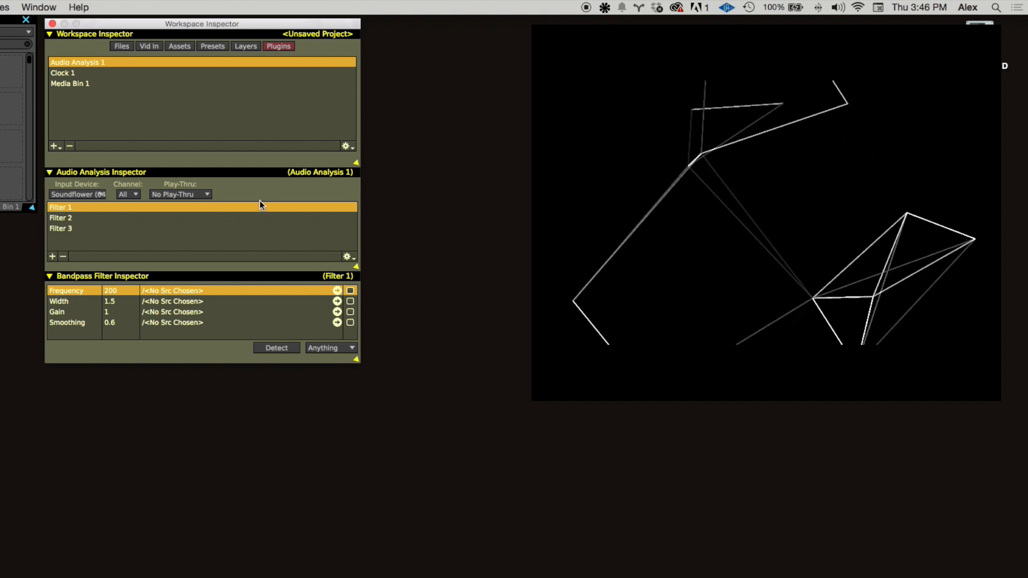
left_click_drag(201, 23, 345, 23)
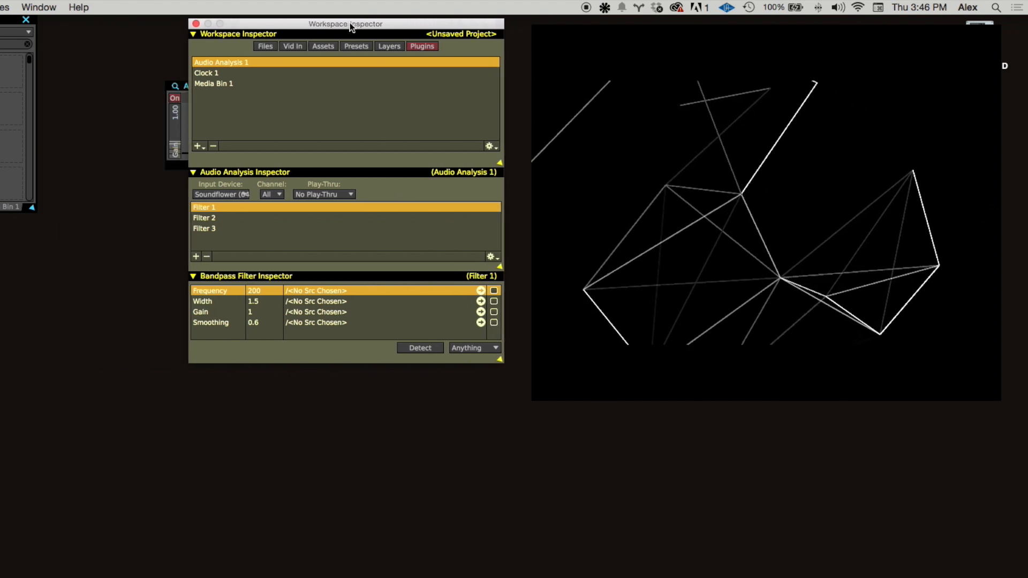
left_click_drag(345, 23, 384, 20)
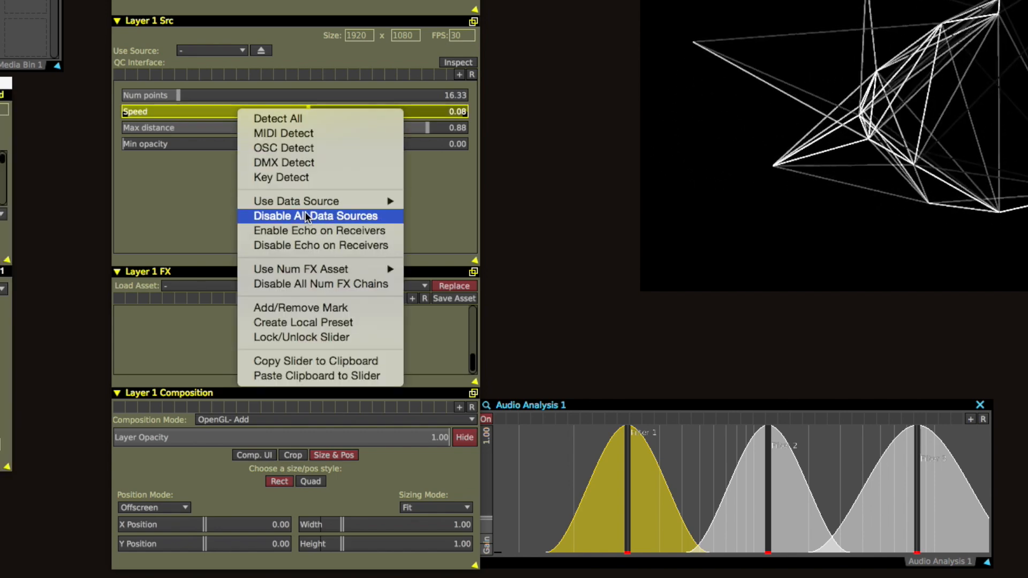
mouse_move(296, 201)
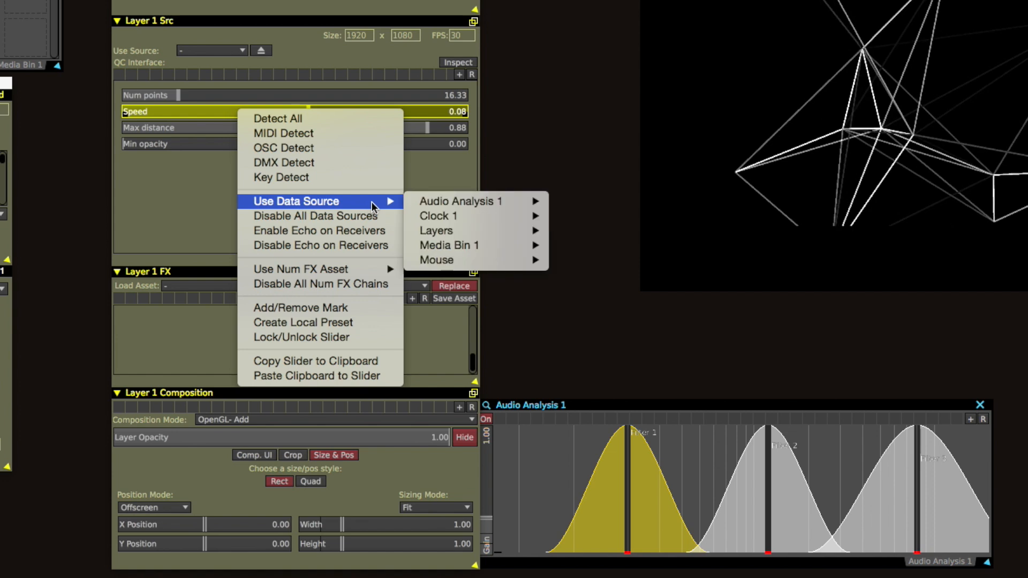
mouse_move(461, 201)
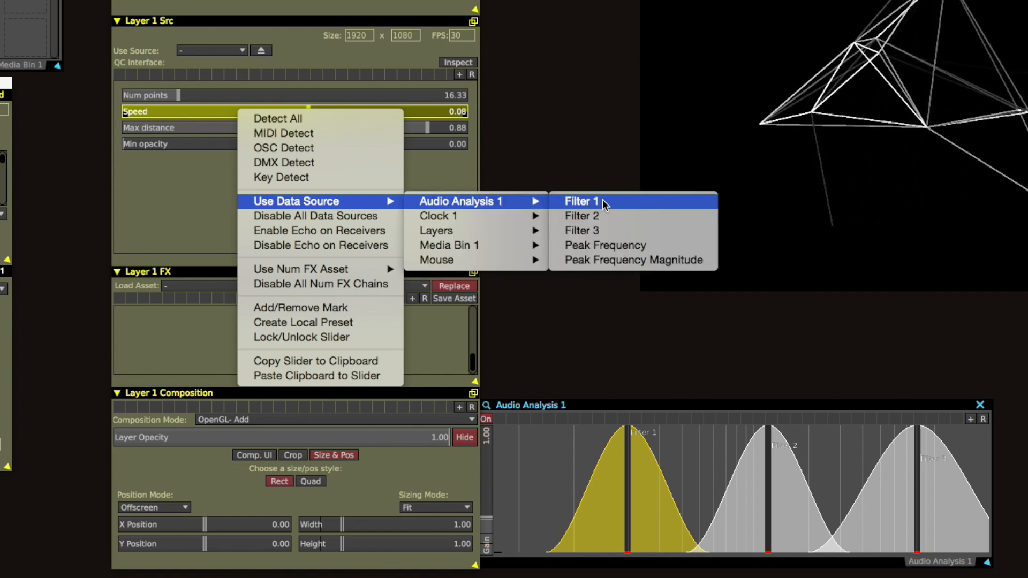
Step: Link Speed to Audio Analysis 1 Filter 1 and narrow its min/max range
left_click(579, 201)
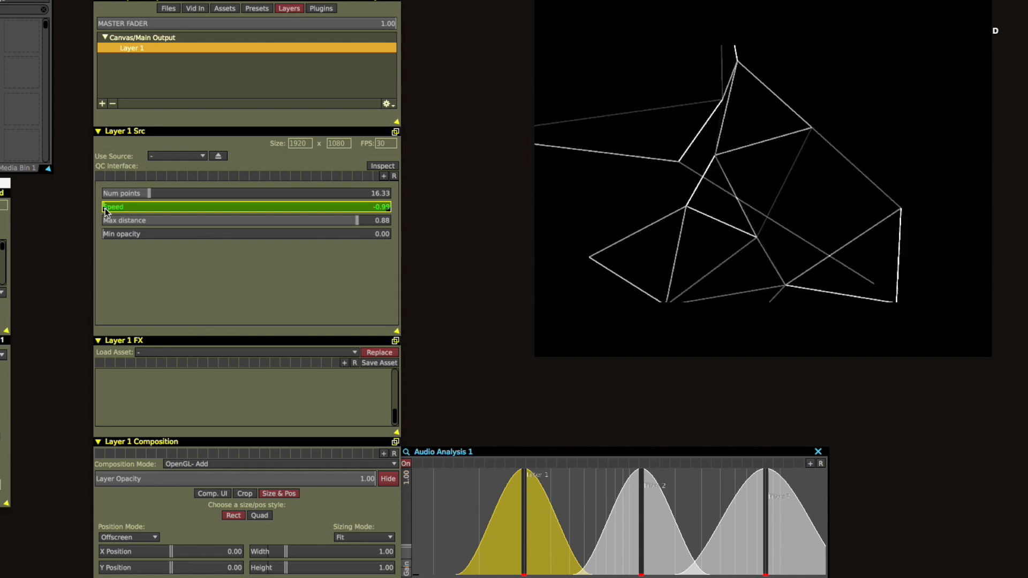
left_click_drag(105, 208, 125, 207)
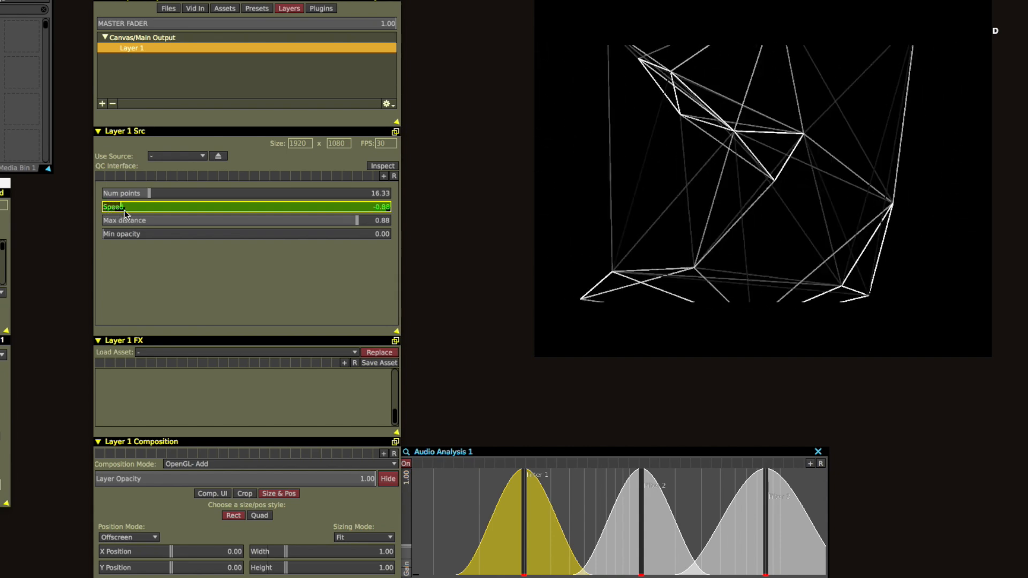
left_click_drag(129, 211, 231, 211)
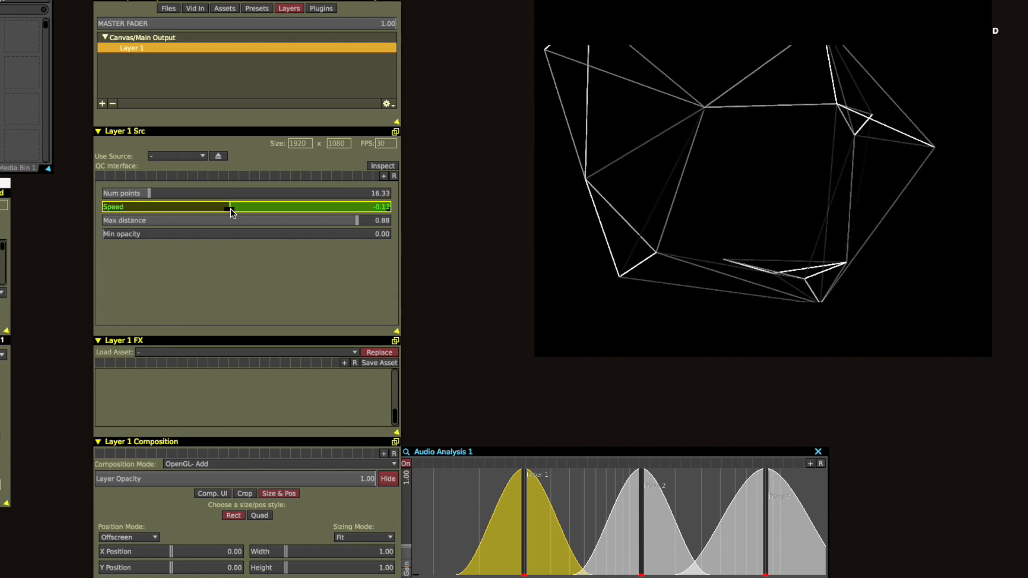
left_click_drag(229, 206, 248, 207)
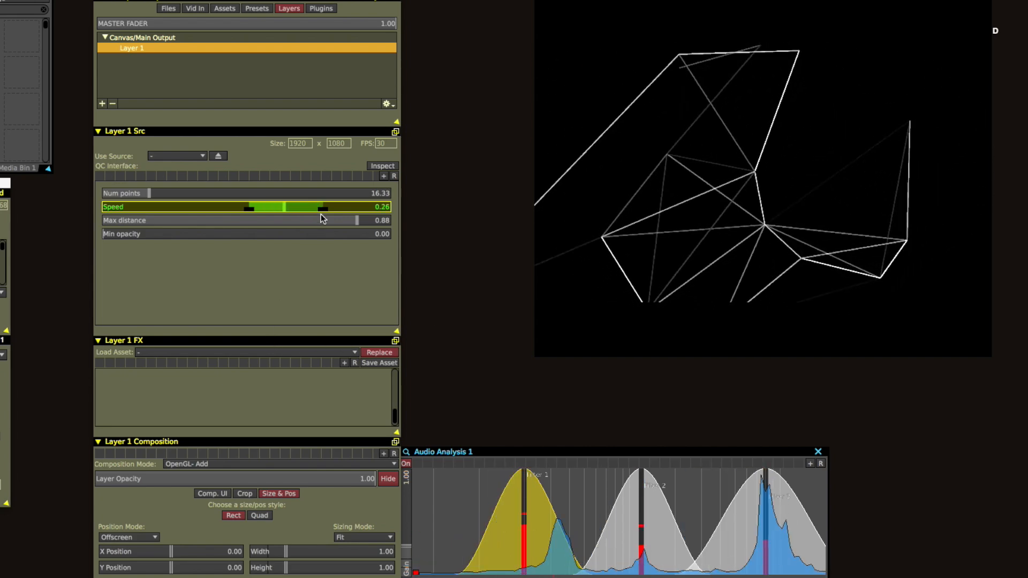
left_click_drag(321, 207, 249, 207)
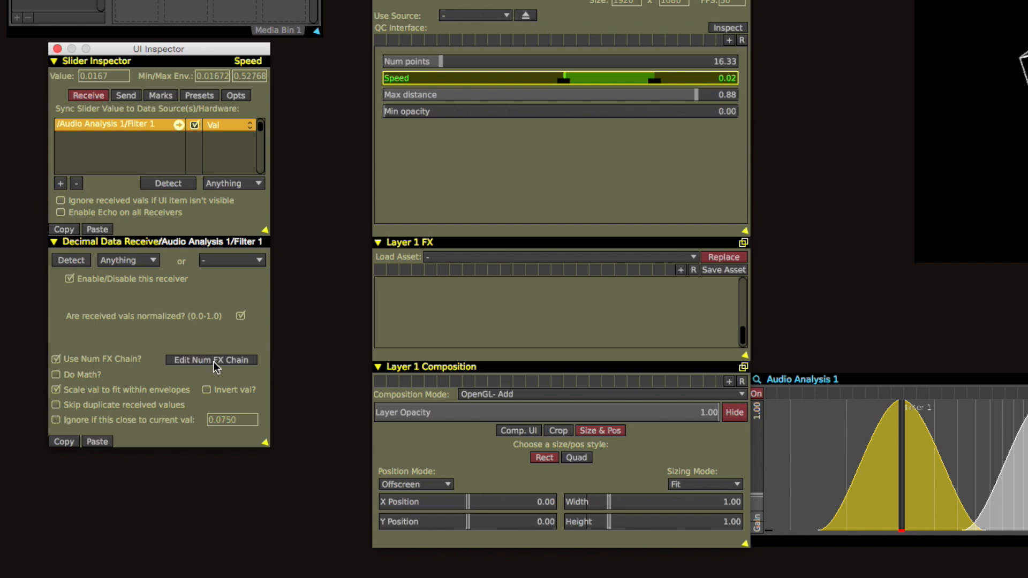
Step: Add a Fall effect to the Speed receiver's Number FX chain
left_click(210, 359)
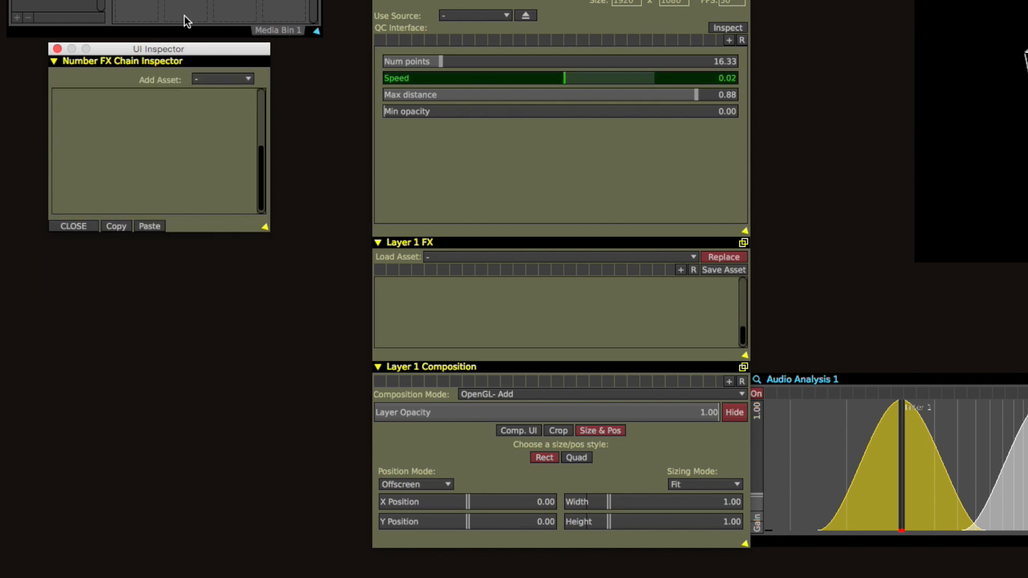
mouse_move(125, 73)
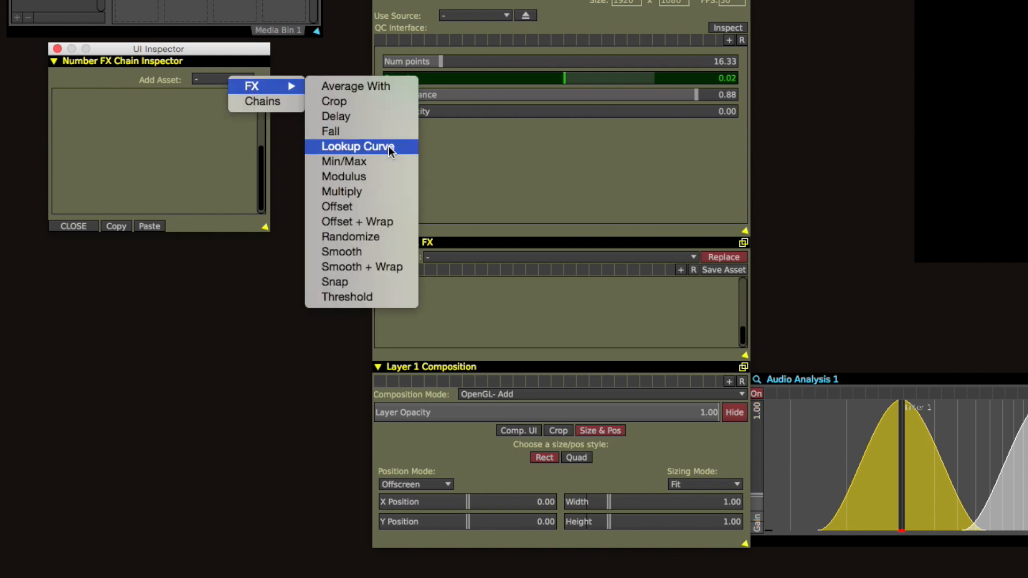
left_click(331, 132)
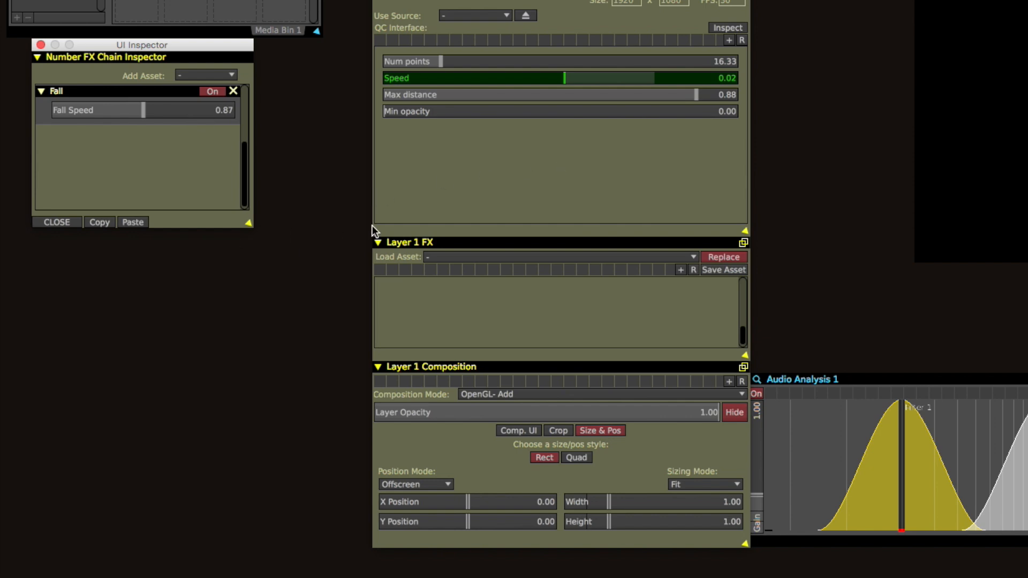
mouse_move(642, 80)
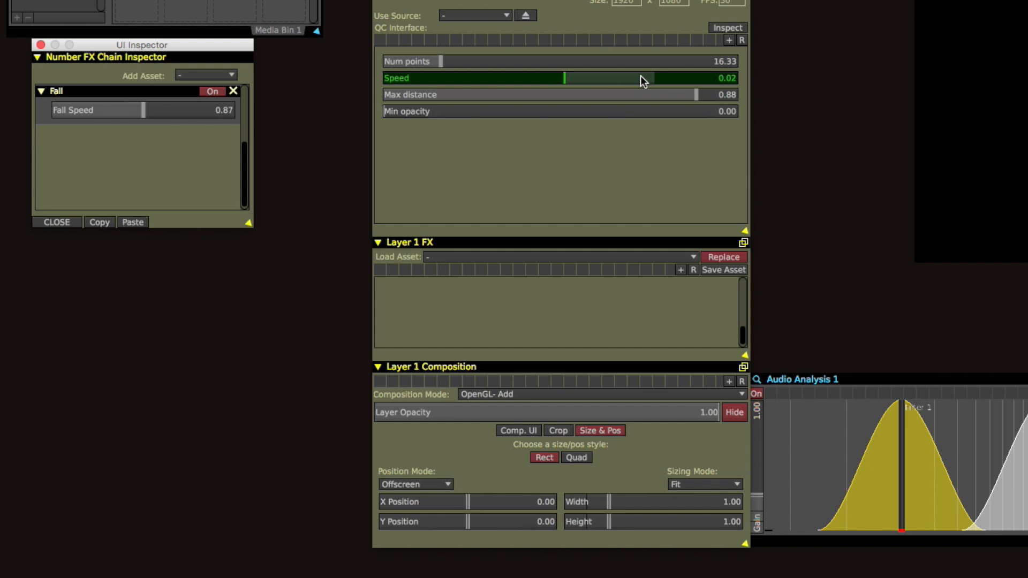
mouse_move(897, 415)
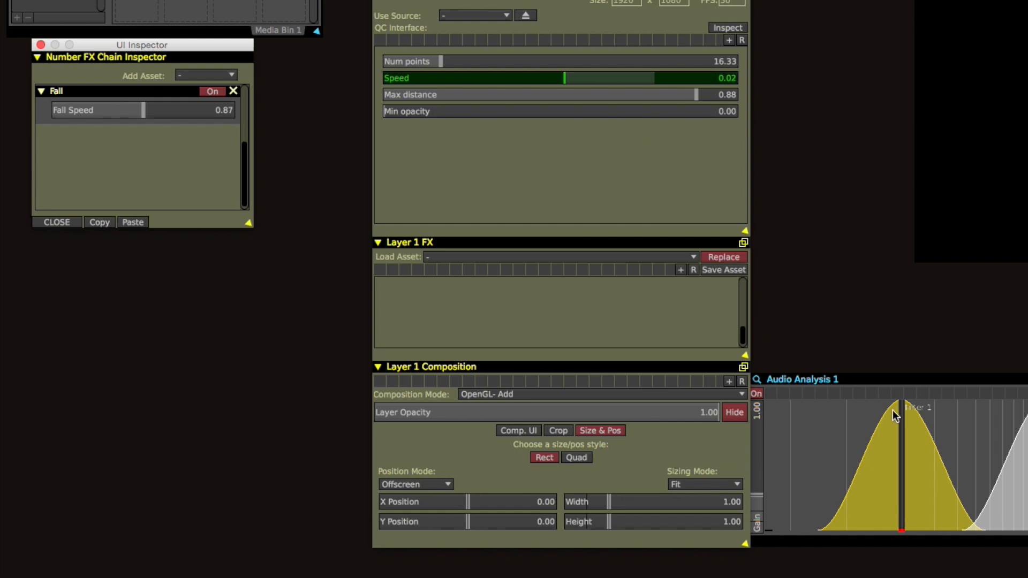
Step: Drag the Filter 1 band in Audio Analysis 1 so it drives Speed, reaching Fall speed 0.94
left_click_drag(566, 79, 593, 78)
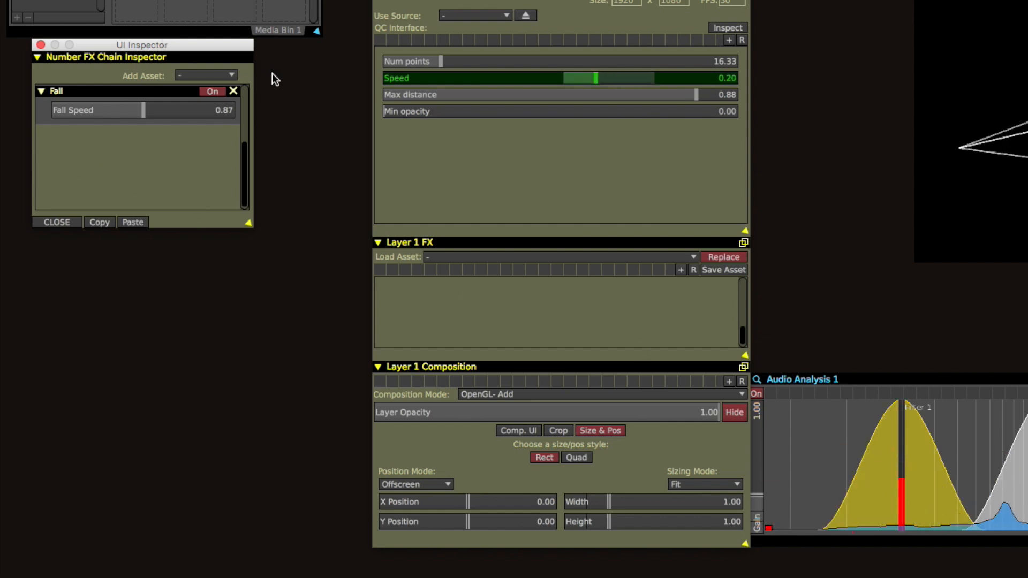
left_click(124, 110)
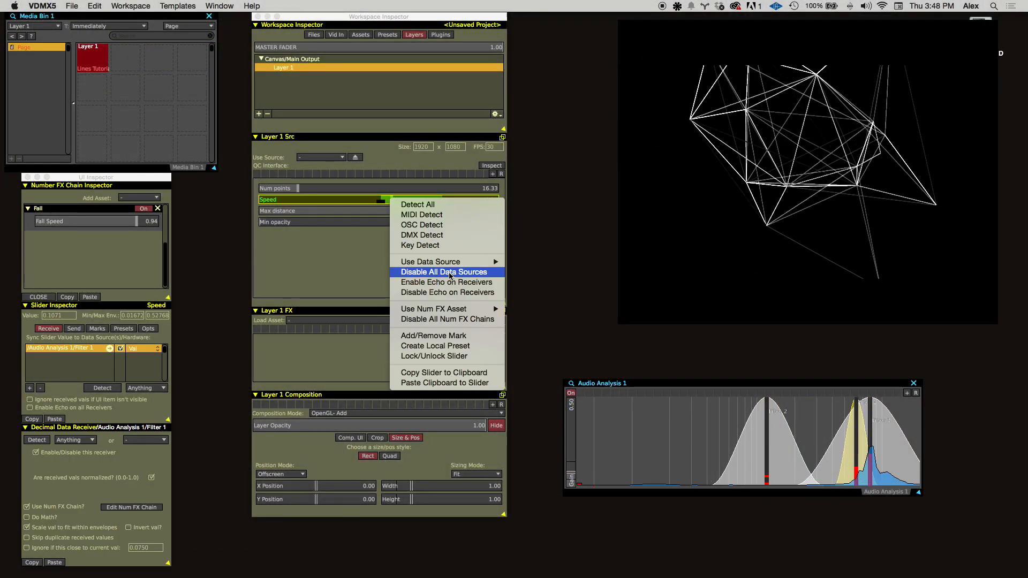
Step: Disable Speed's data sources, leaving it at 0.18, and drive Num points from Audio Analysis 1 Filter 1
left_click(443, 272)
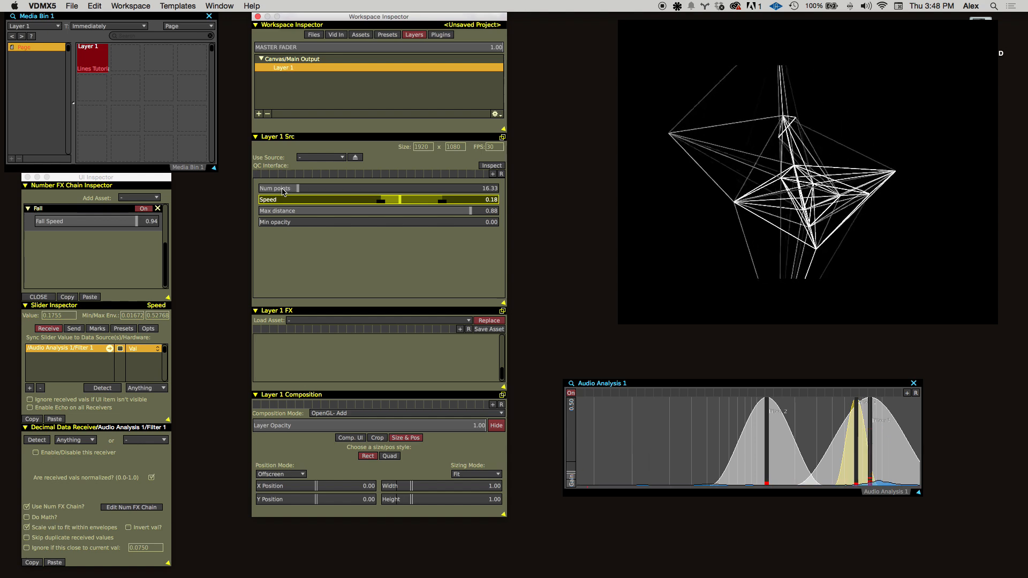
right_click(275, 189)
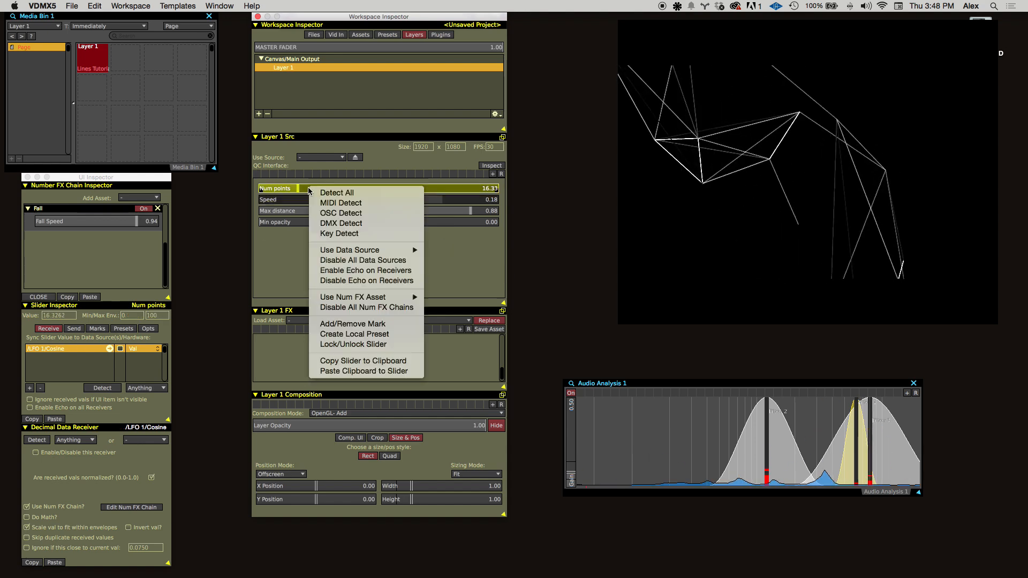
mouse_move(462, 250)
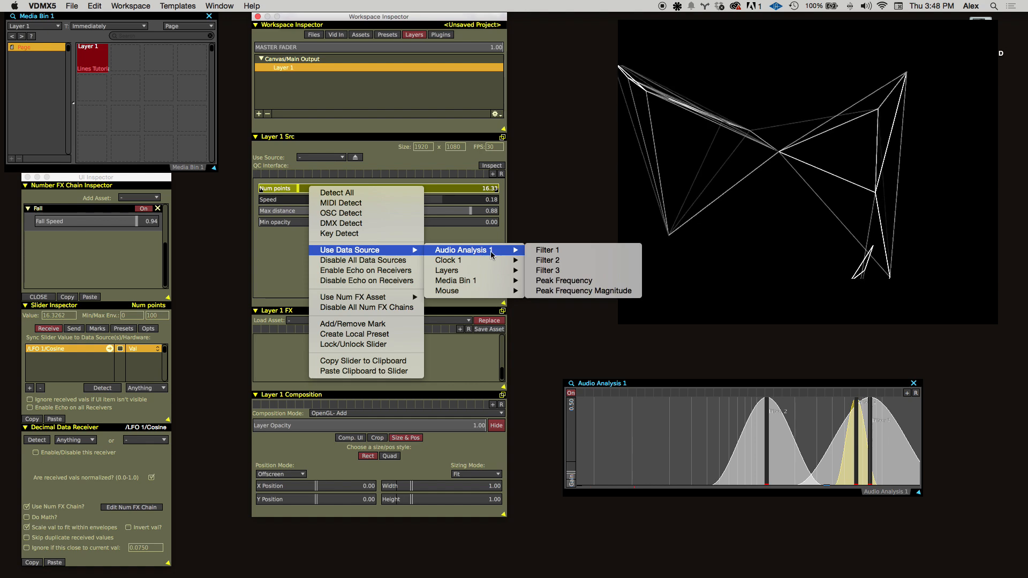
left_click(546, 250)
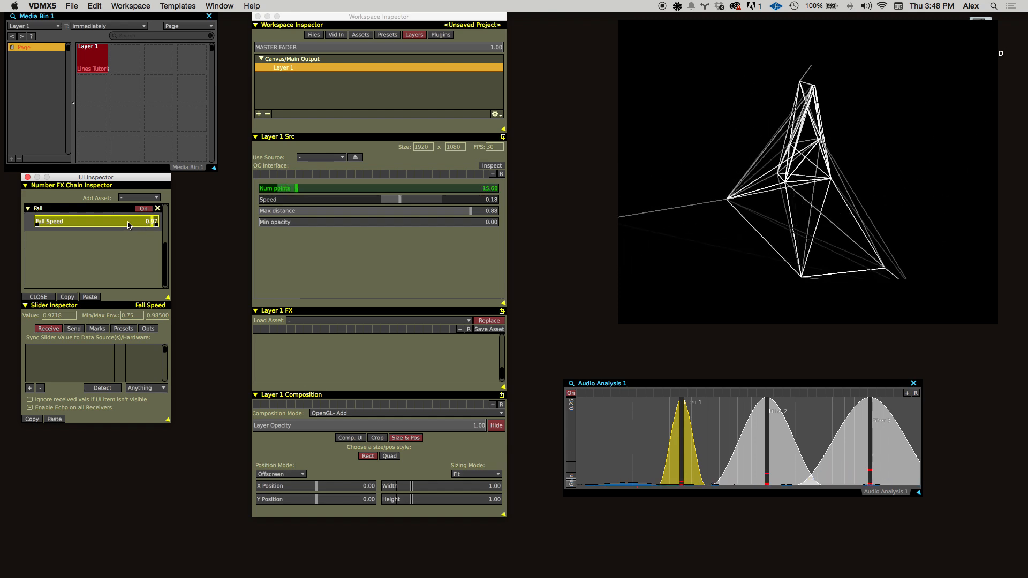
Step: Lower the Fall smoothing speed and raise Layer 1's Max distance to 1.00
left_click_drag(156, 221, 122, 222)
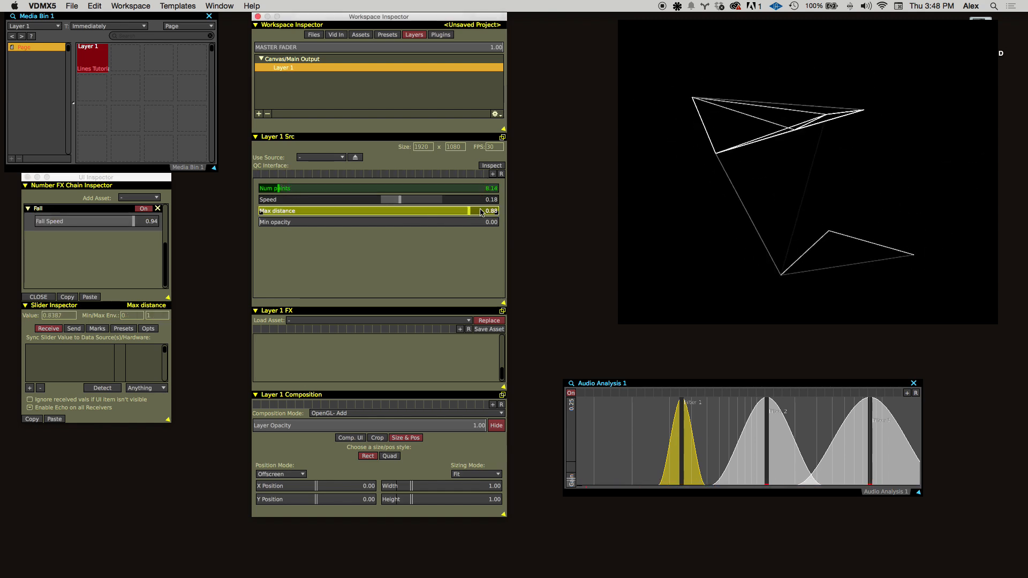
left_click_drag(481, 210, 498, 211)
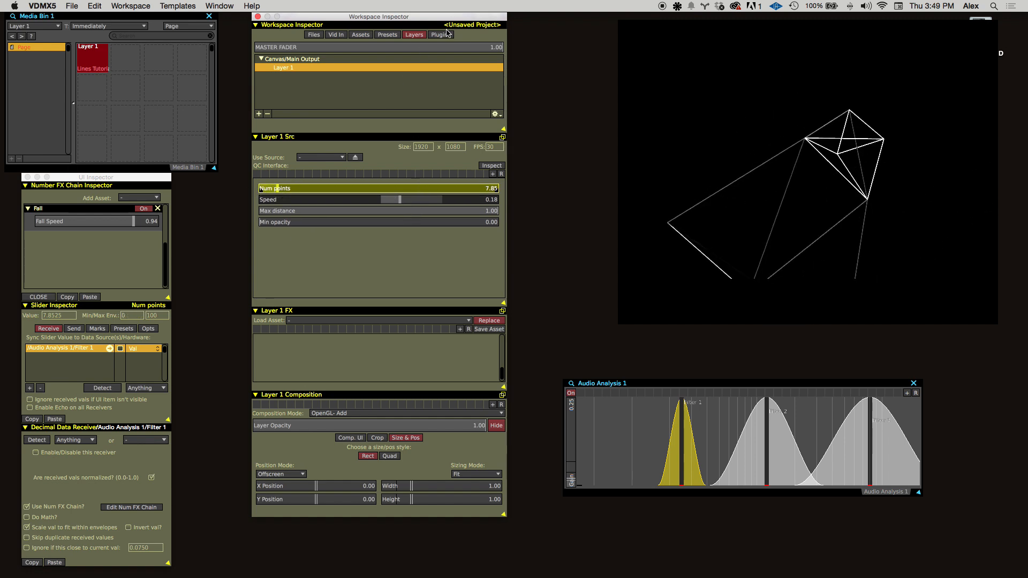
Step: Add an LFO 1 plugin from the Workspace Inspector's Plugins list
left_click(440, 35)
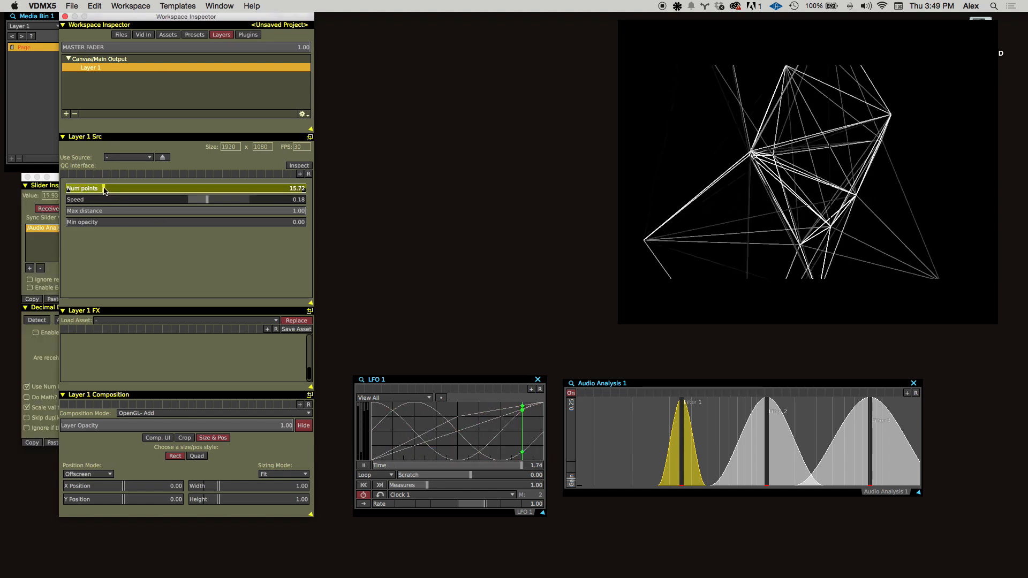
Step: Set Max distance's data source to LFO 1's Cosine output
right_click(85, 210)
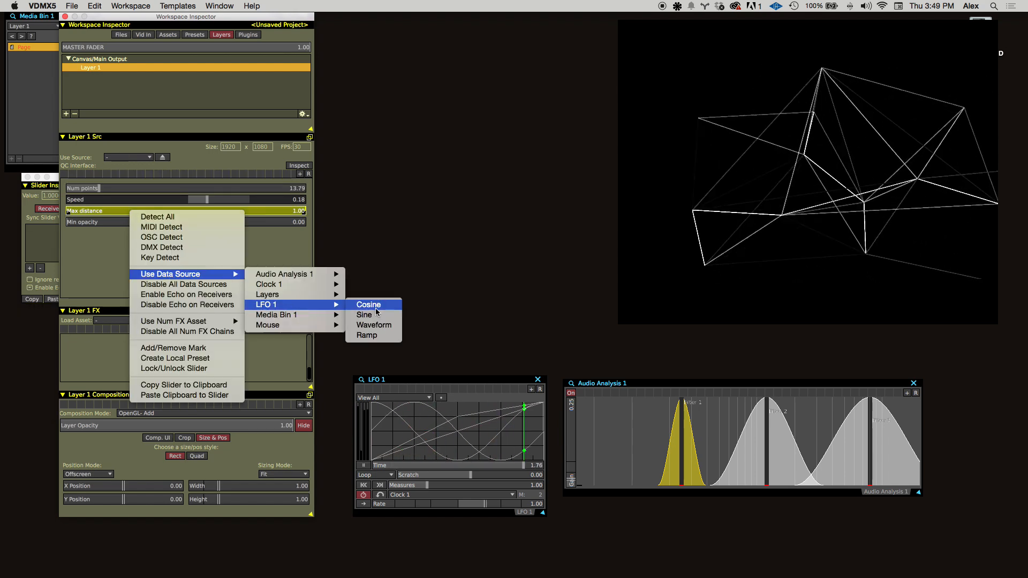
left_click(369, 304)
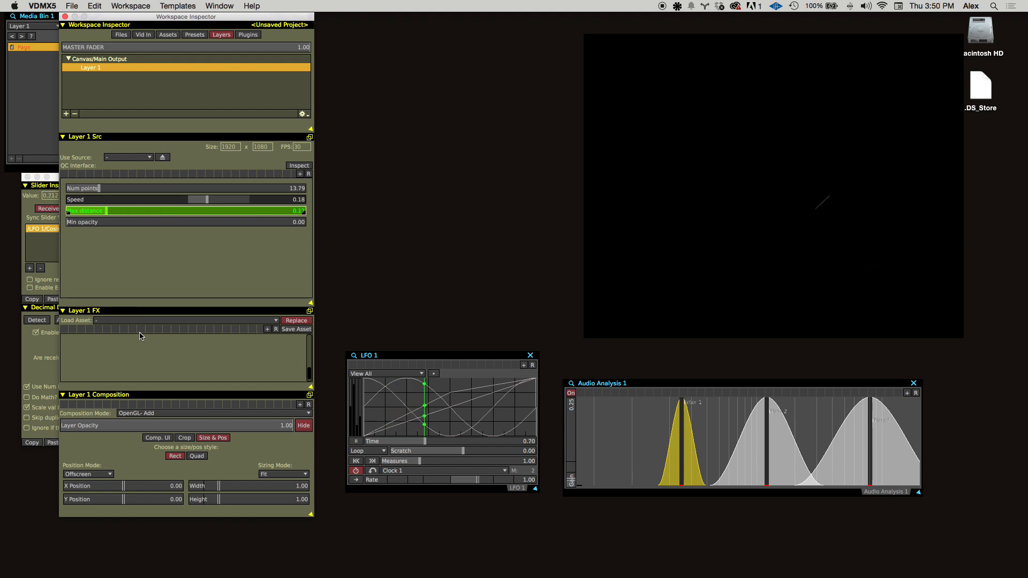
Step: Apply a Kaleidoscope FX to Layer 1 and drag its slider to form a symmetrical star
left_click_drag(102, 210, 263, 210)
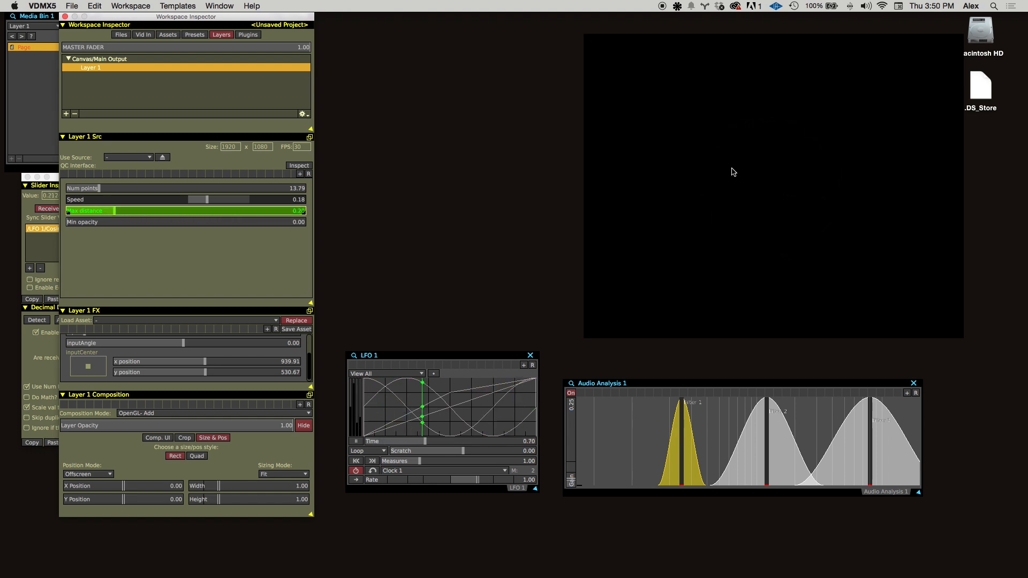
left_click_drag(94, 210, 276, 211)
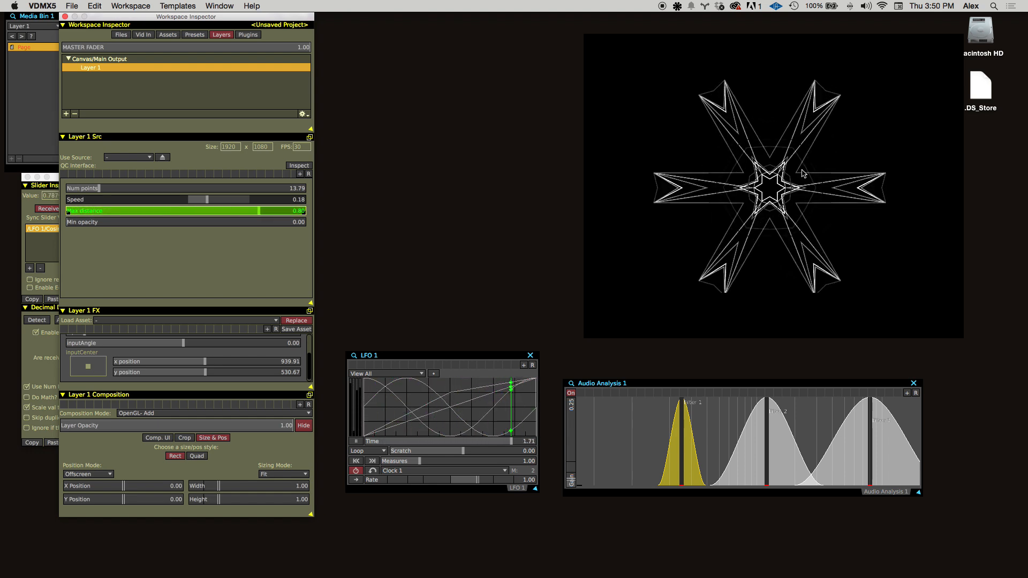